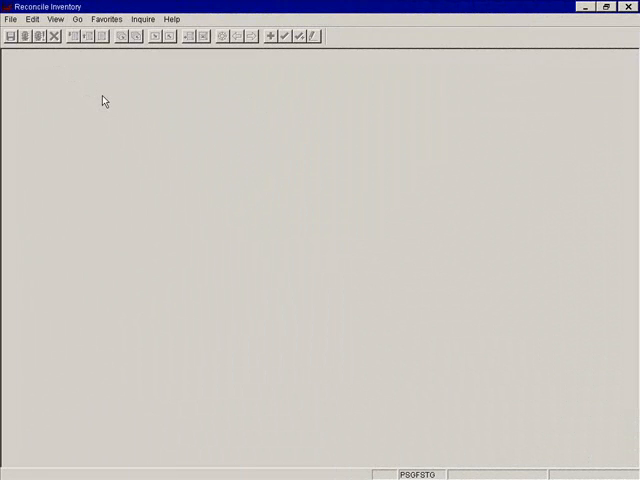
# - Reveal the Update/Display choices under Setup > Claimant Defaults
pyautogui.click(76, 20)
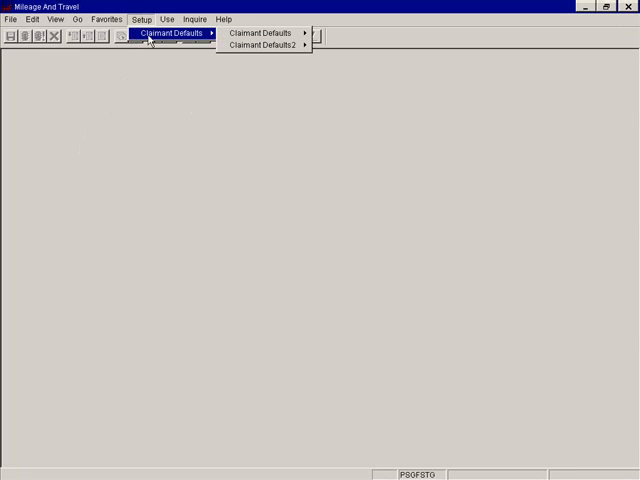
pyautogui.moveTo(262, 32)
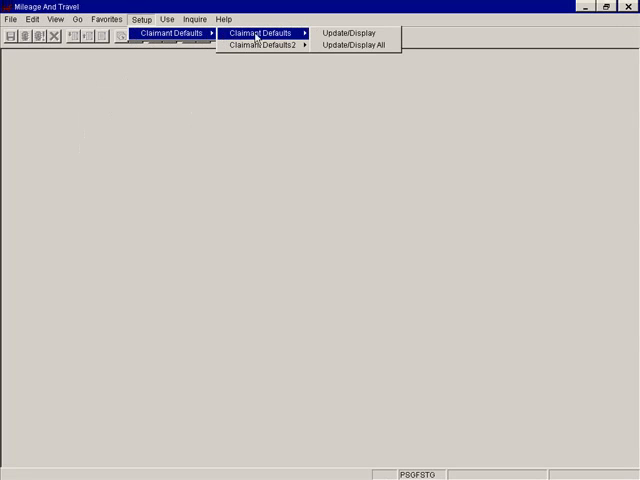
# - Search the claimant defaults for Name 1 'DOE, JOHN' and find the matching vendor record
pyautogui.click(348, 32)
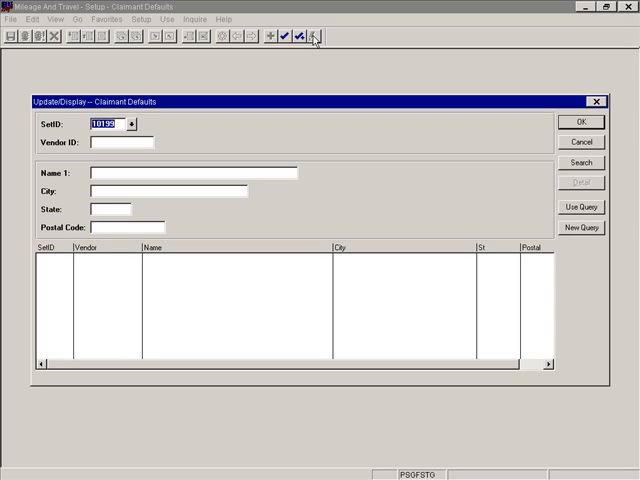
pyautogui.moveTo(140, 172)
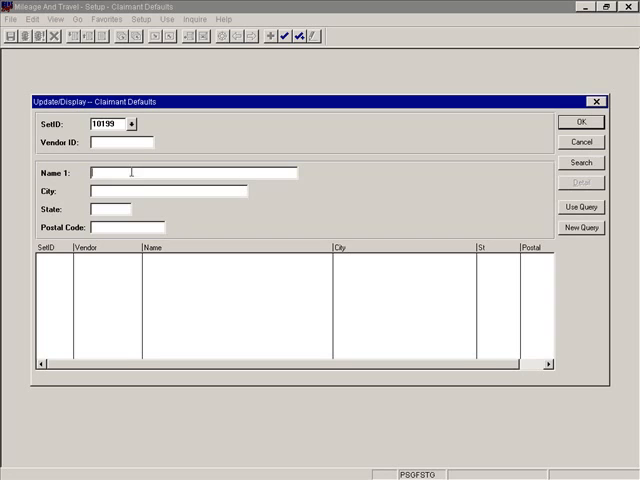
pyautogui.write('DOE, J')
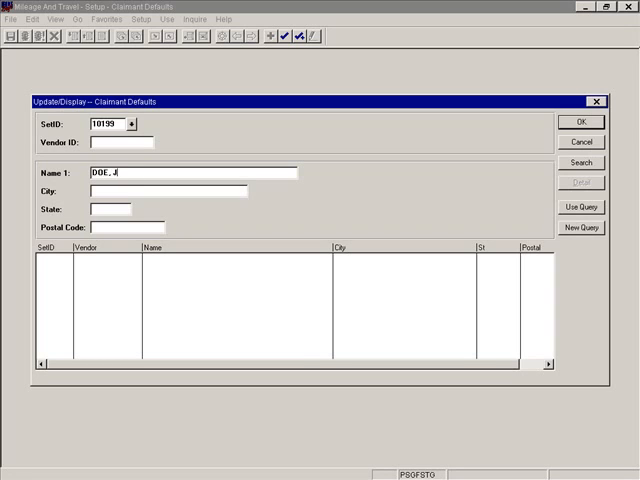
pyautogui.write('OHN')
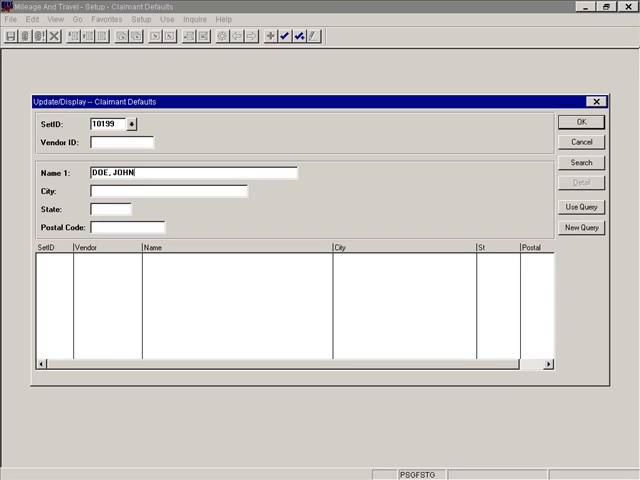
pyautogui.moveTo(468, 186)
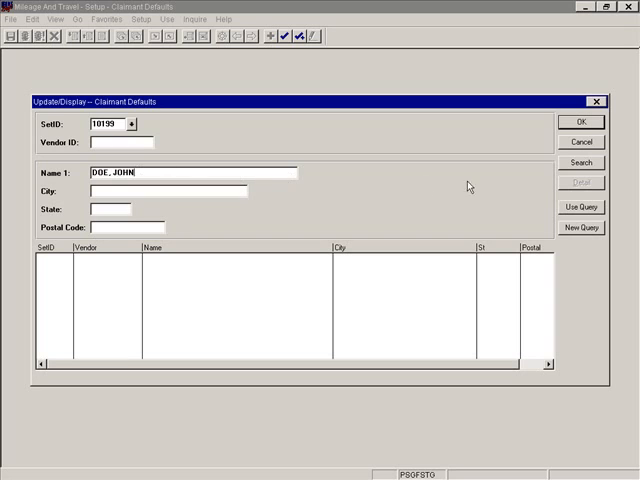
pyautogui.click(580, 164)
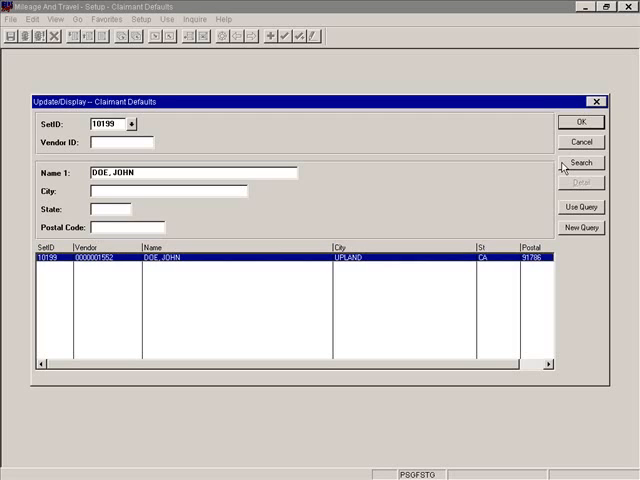
pyautogui.moveTo(442, 192)
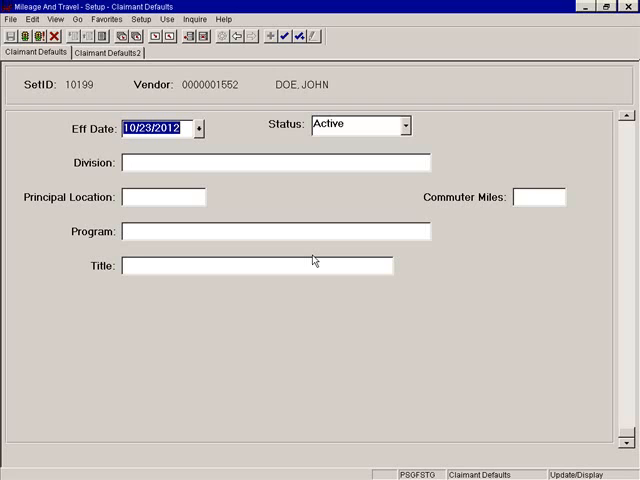
# - Enter Division ABC, Principal Location DW123 and start editing the effective date year 2012
pyautogui.click(156, 128)
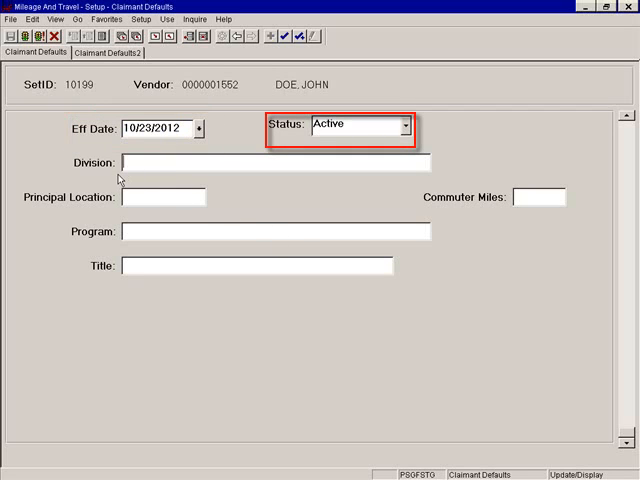
pyautogui.write('ABC')
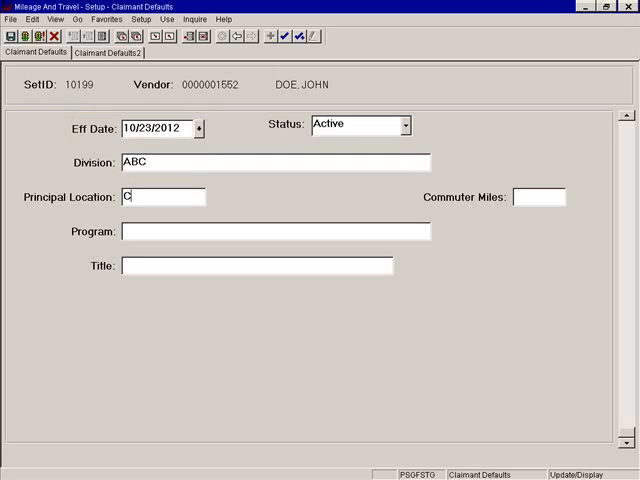
pyautogui.write('W123')
pyautogui.click(158, 128)
pyautogui.write('07')
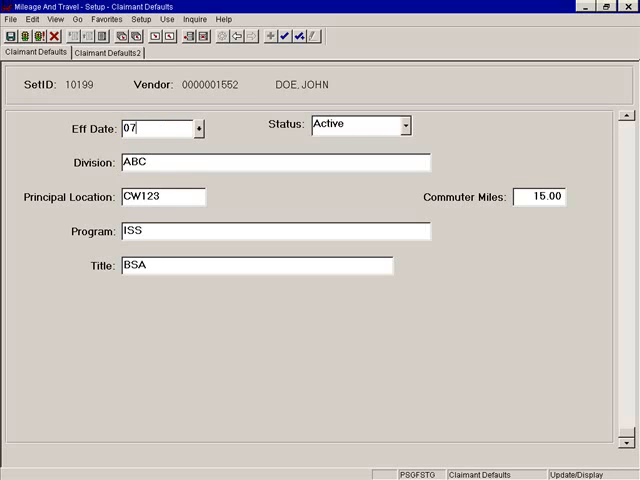
pyautogui.write('012')
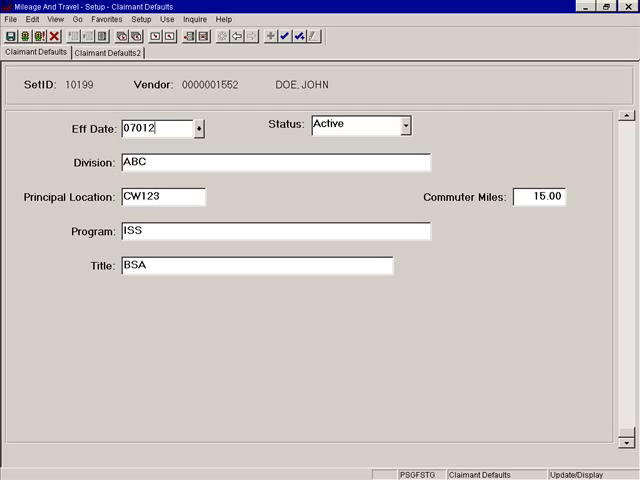
pyautogui.write('012')
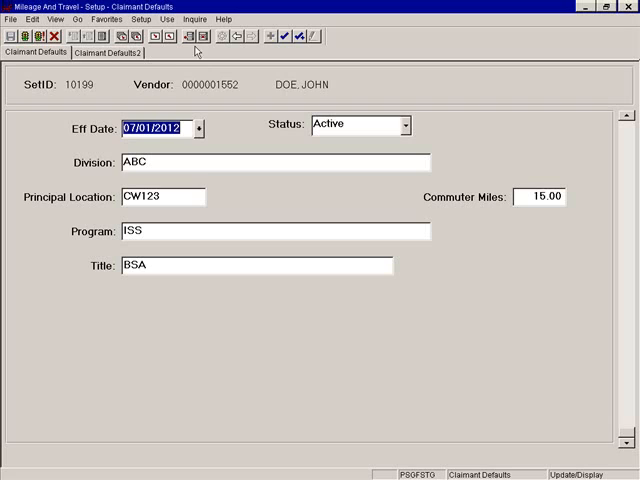
pyautogui.moveTo(188, 36)
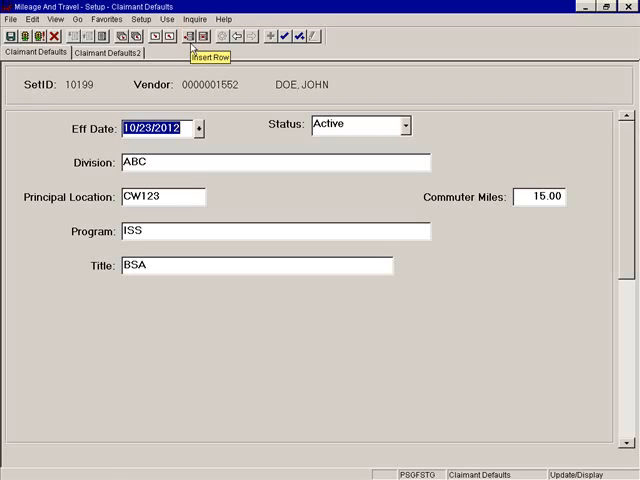
pyautogui.moveTo(188, 52)
pyautogui.write('5')
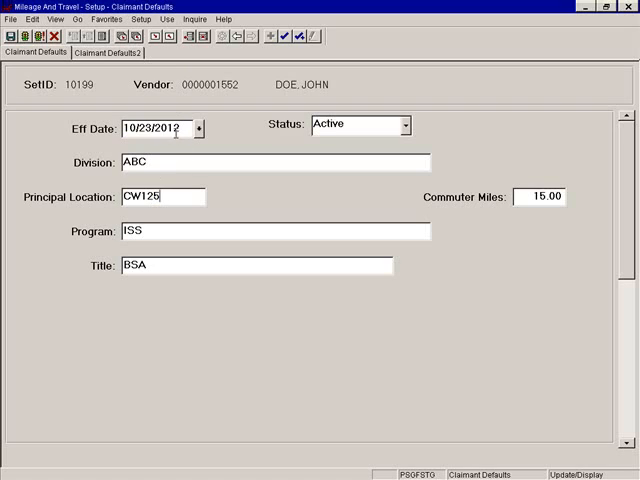
# - Select the effective date to replace it with 10/01/2012
pyautogui.doubleClick(144, 128)
pyautogui.write('01')
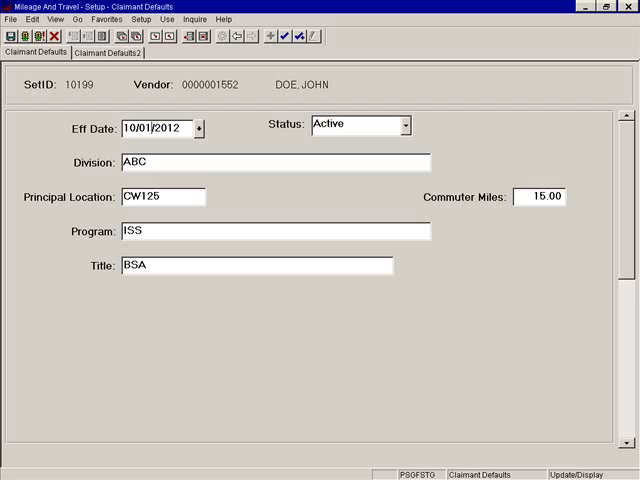
pyautogui.moveTo(96, 62)
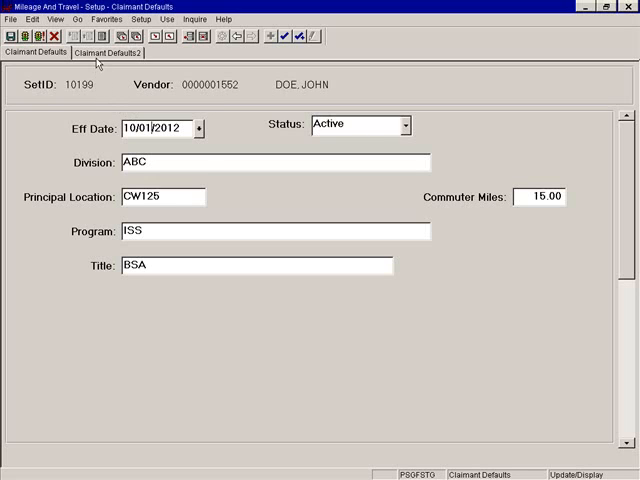
# - On Claimant Defaults2, bring up the valid values list for the Mile SpeedChart field
pyautogui.click(112, 52)
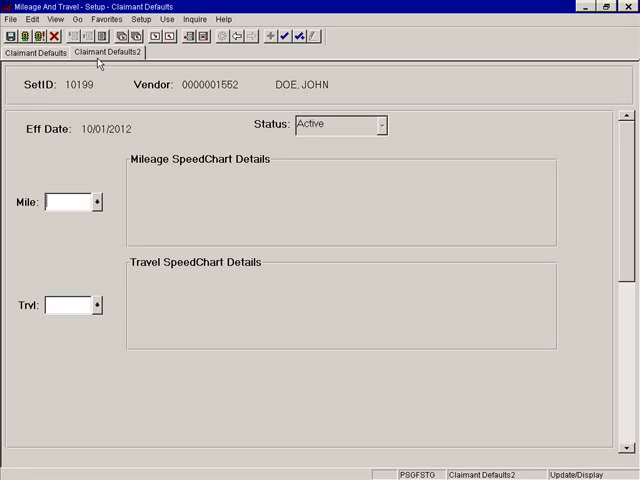
pyautogui.click(76, 202)
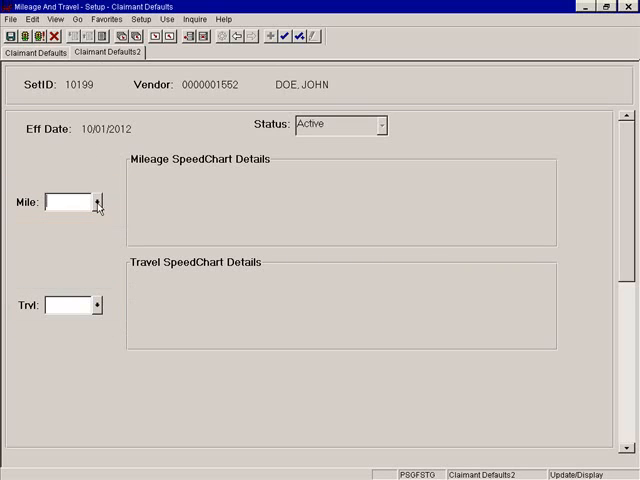
pyautogui.click(98, 202)
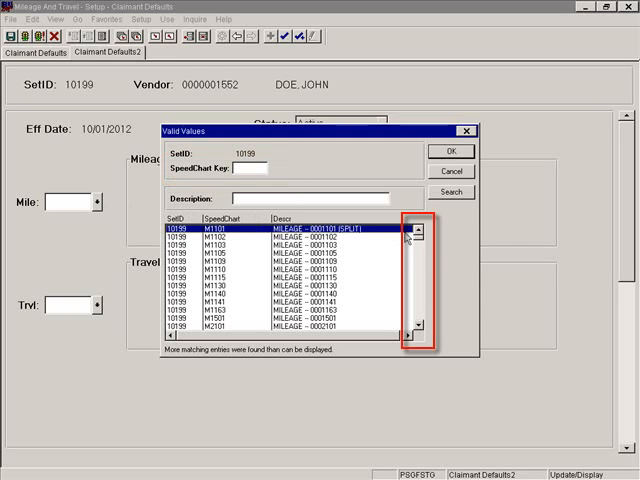
# - Search SpeedChart key M371 and set the mileage SpeedChart to M371B
pyautogui.scroll(-3)
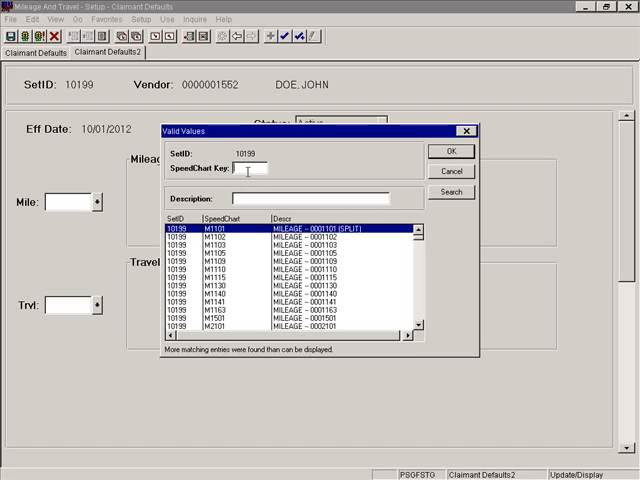
pyautogui.write('M')
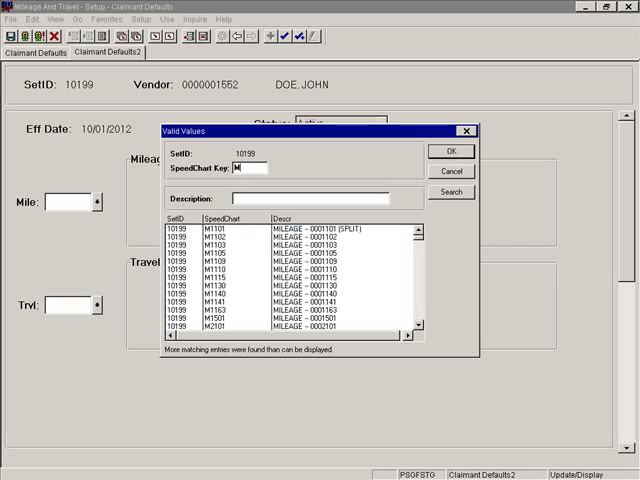
pyautogui.write('371')
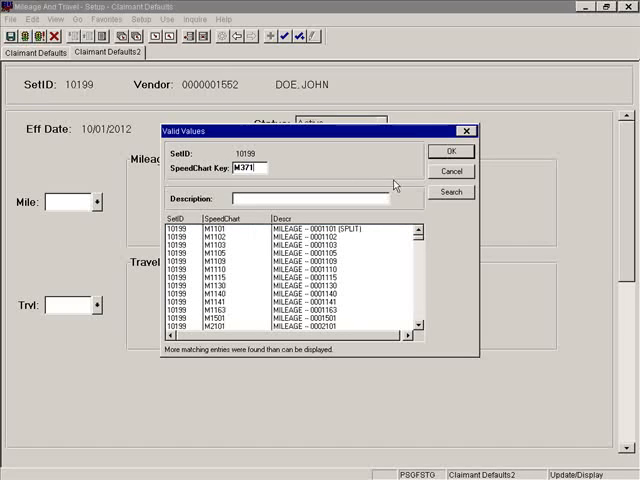
pyautogui.click(452, 192)
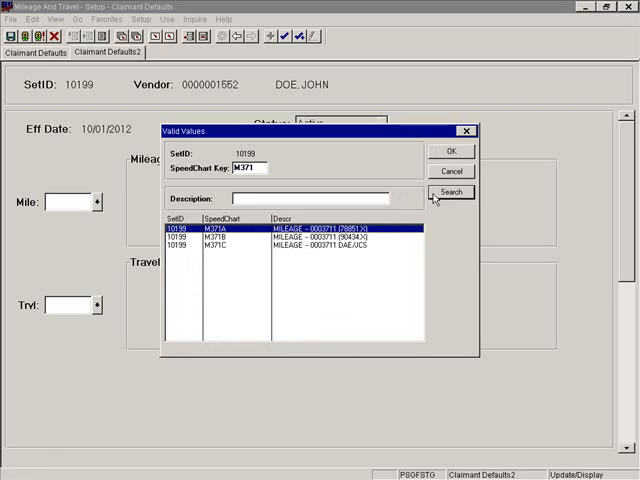
pyautogui.moveTo(376, 242)
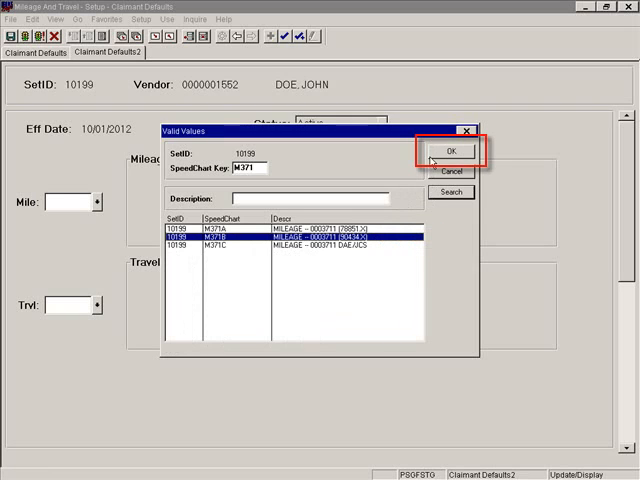
pyautogui.click(452, 150)
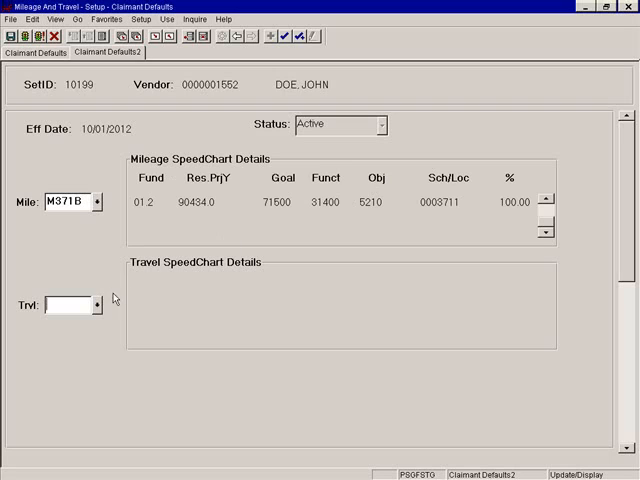
# - Look up travel SpeedCharts matching key 371 to set travel SpeedChart T371A
pyautogui.click(96, 304)
pyautogui.write('T')
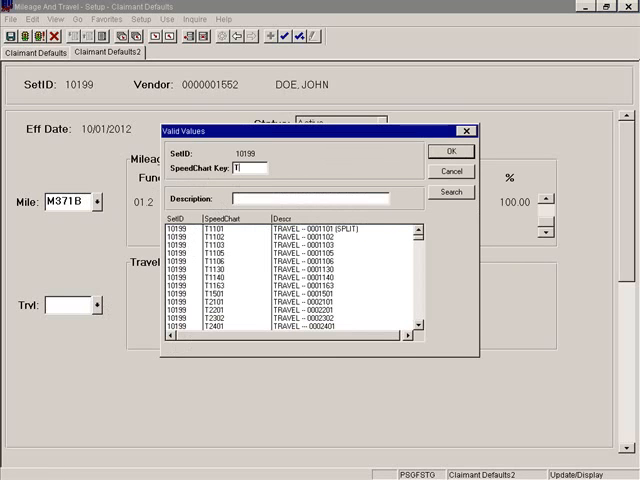
pyautogui.write('371')
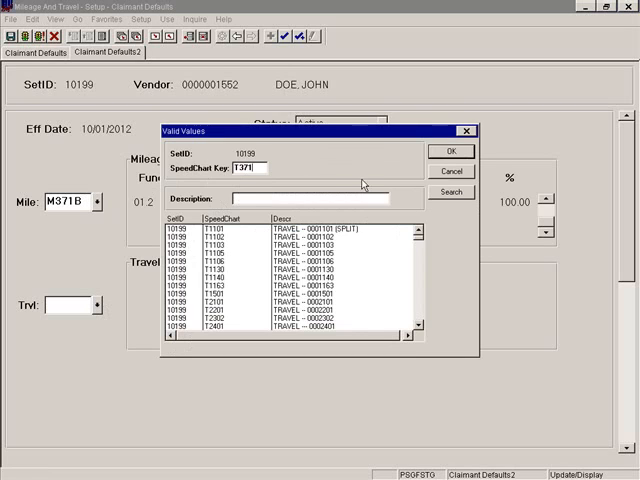
pyautogui.click(452, 152)
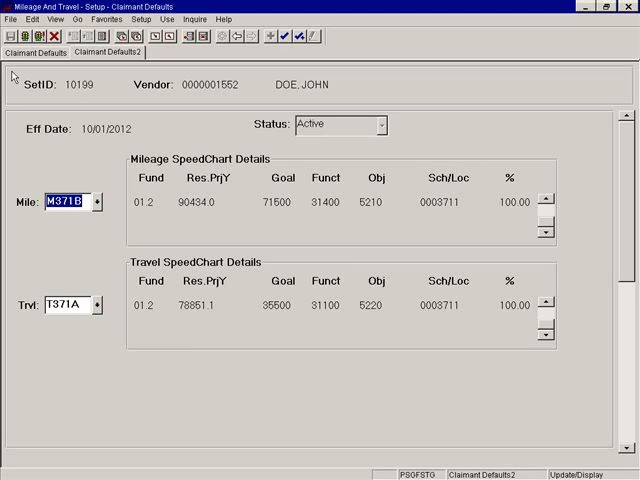
# - Close claimant defaults and add a new Mileage claim via Use > Mileage Claim, keeping Claim ID NEXT
pyautogui.click(68, 18)
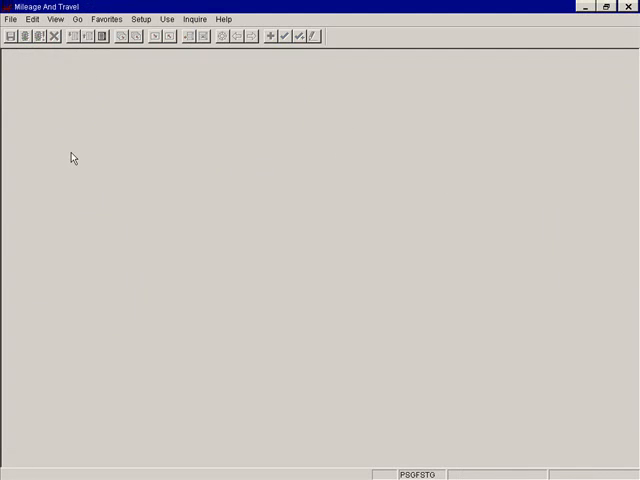
pyautogui.click(168, 18)
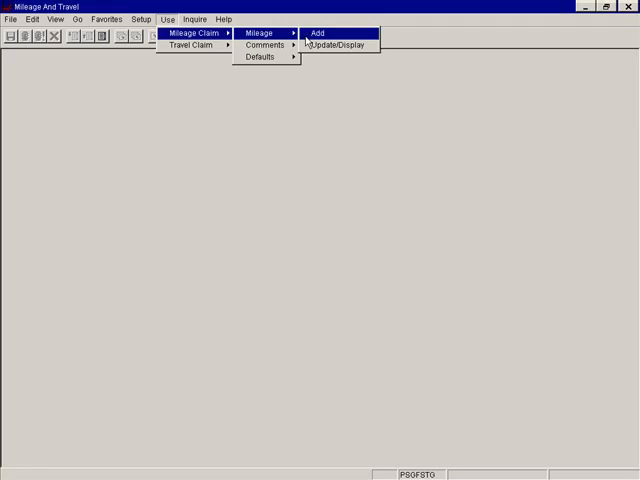
pyautogui.click(320, 32)
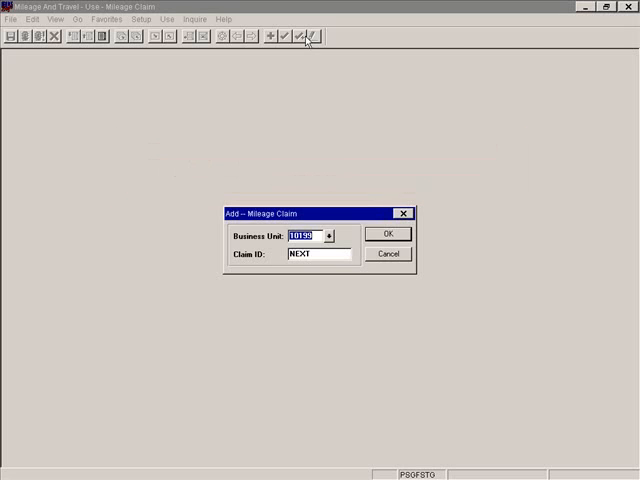
pyautogui.click(318, 254)
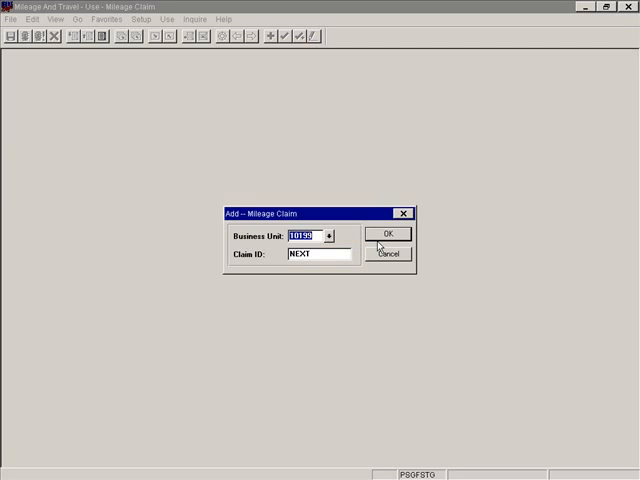
pyautogui.click(388, 232)
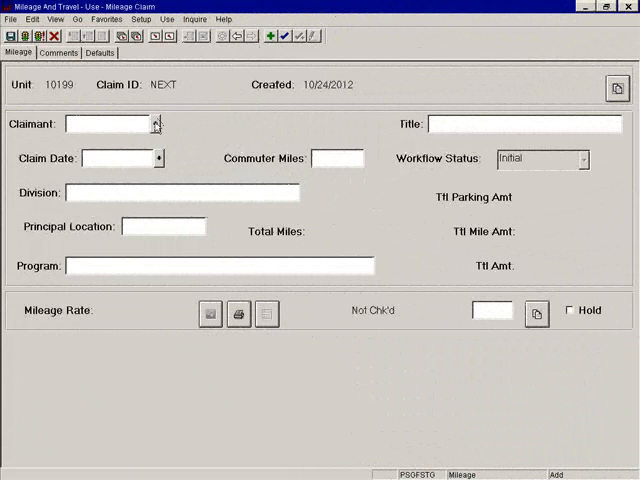
pyautogui.click(152, 124)
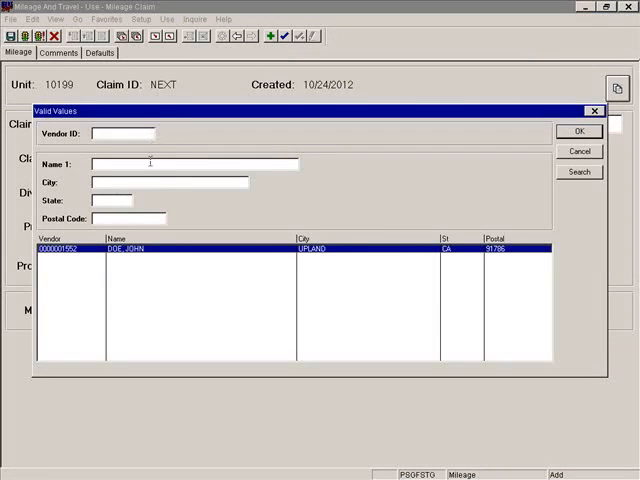
pyautogui.write('DO')
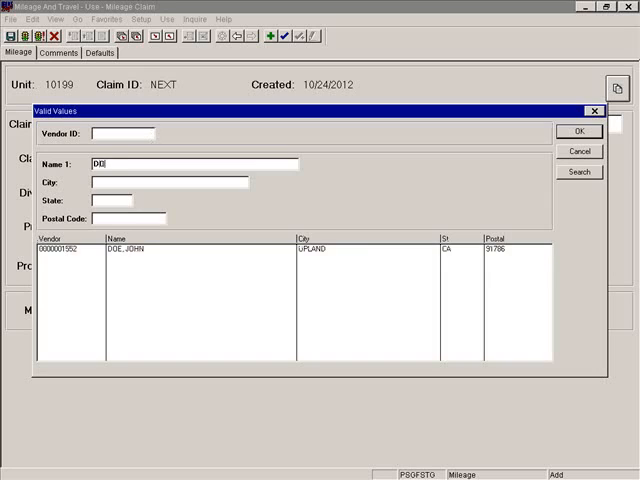
pyautogui.write('OE')
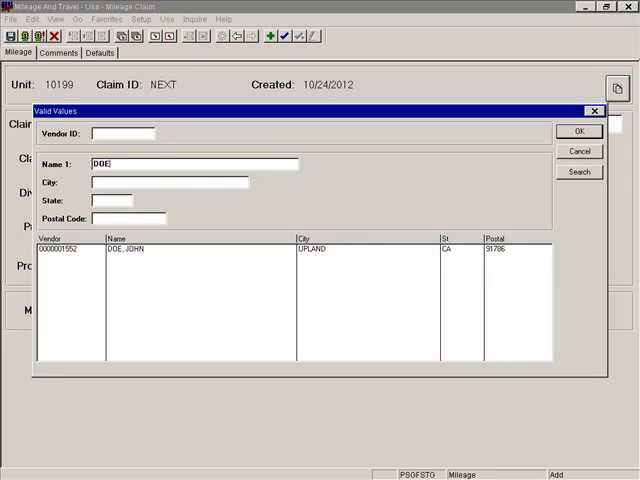
pyautogui.moveTo(580, 192)
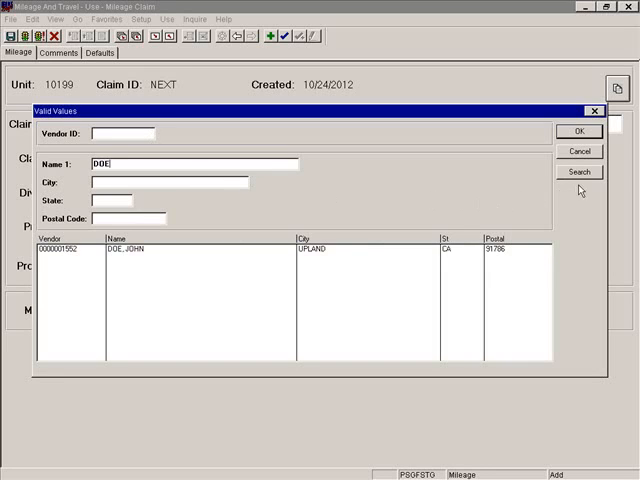
pyautogui.click(580, 172)
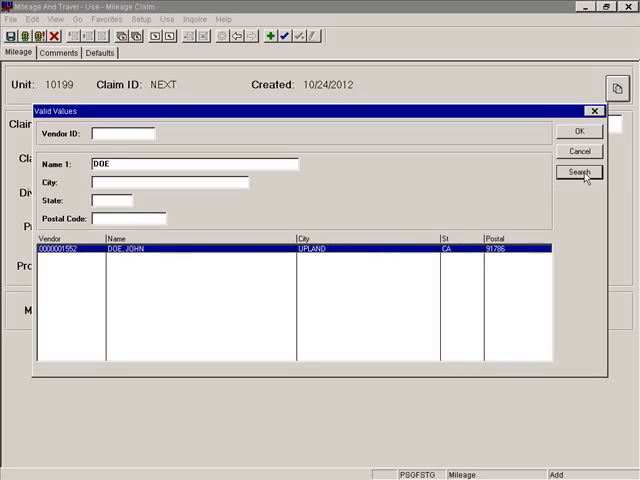
pyautogui.moveTo(416, 248)
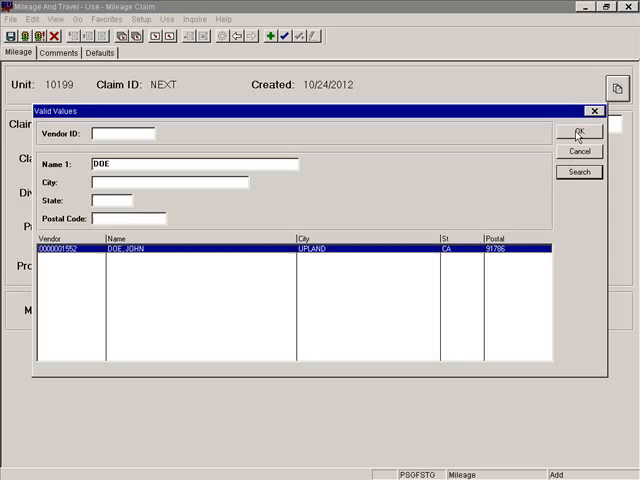
pyautogui.click(580, 132)
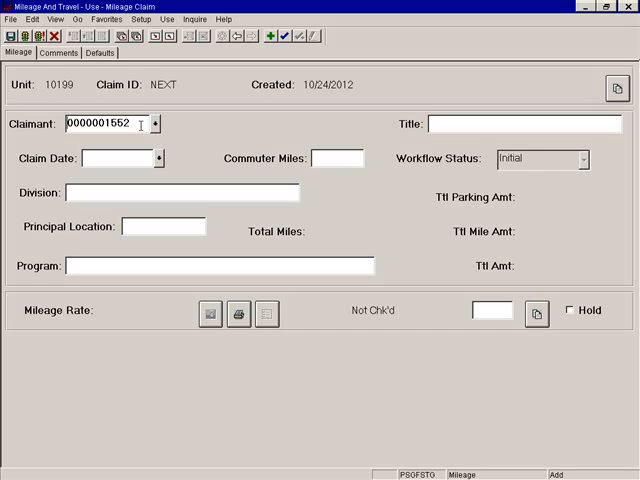
pyautogui.moveTo(132, 148)
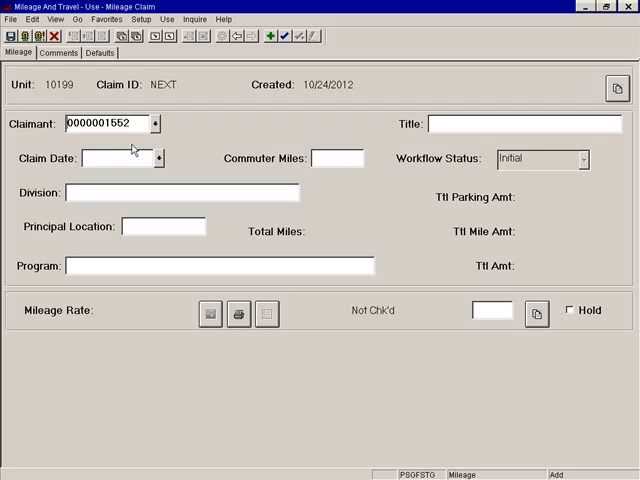
pyautogui.moveTo(124, 158)
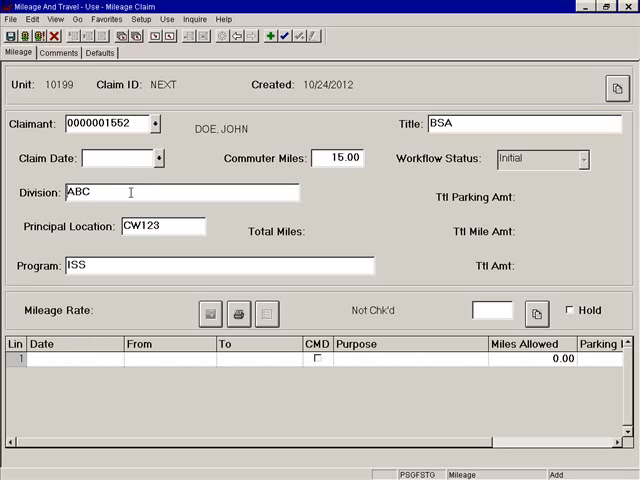
# - View the Defaults tab showing SpeedChart M371A account code defaults
pyautogui.click(100, 52)
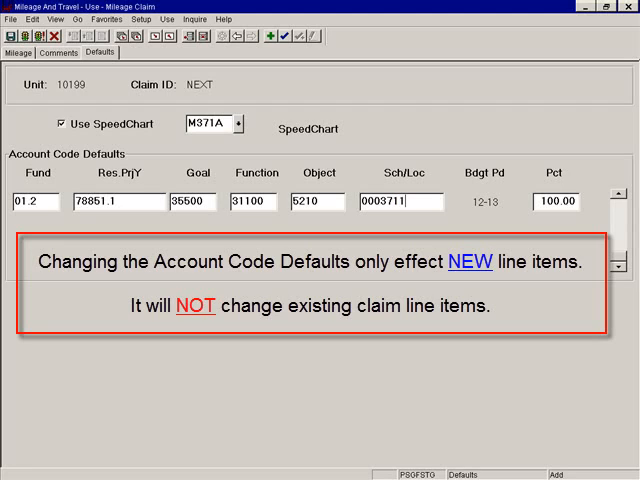
pyautogui.moveTo(192, 222)
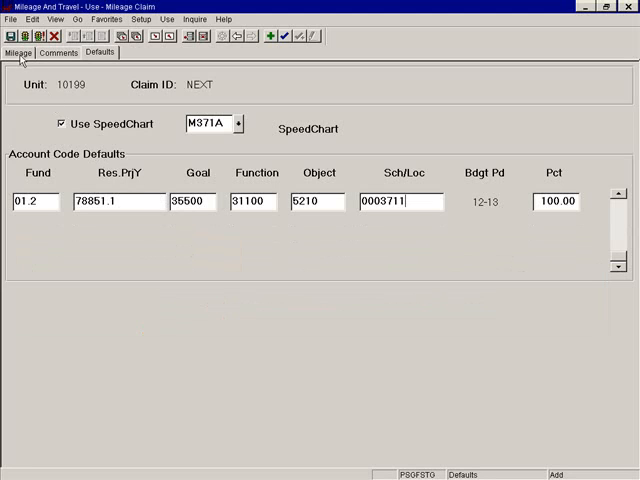
# - Choose claim date 10/01/2012 from the lookup so the mileage rate defaults
pyautogui.click(18, 52)
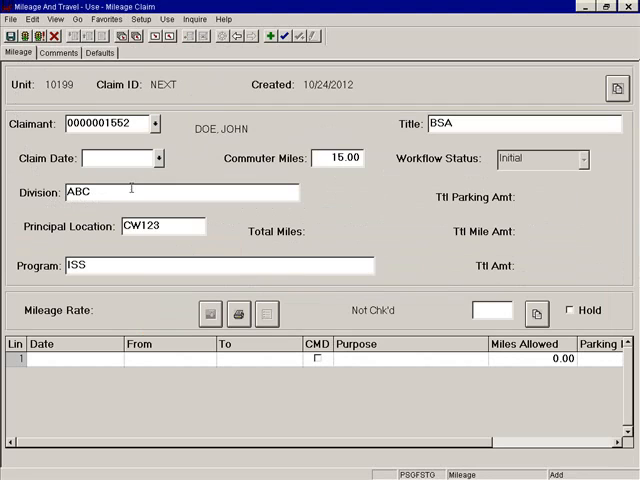
pyautogui.click(152, 156)
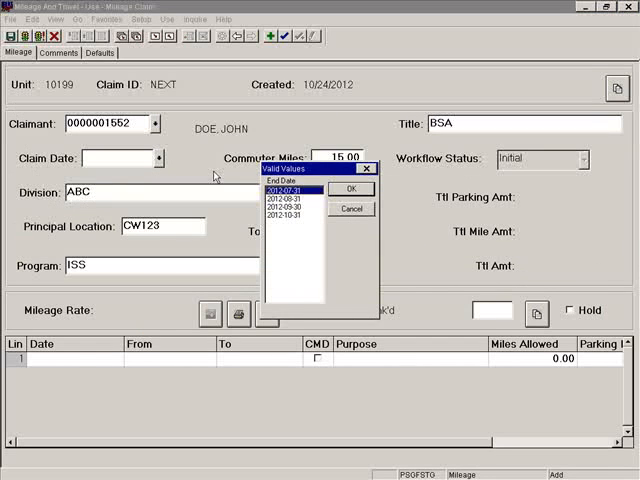
pyautogui.click(300, 216)
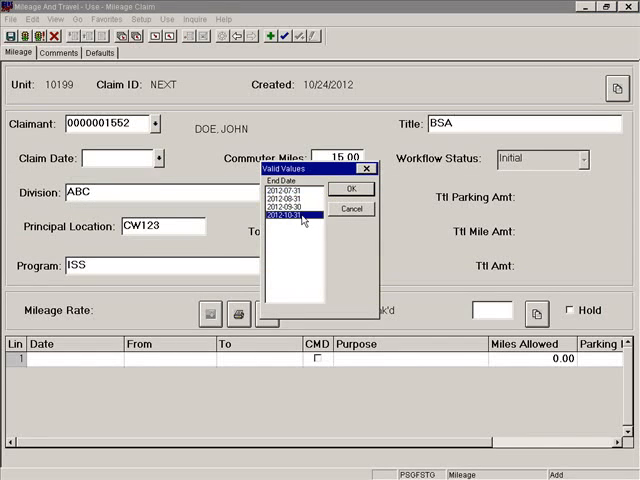
pyautogui.click(352, 188)
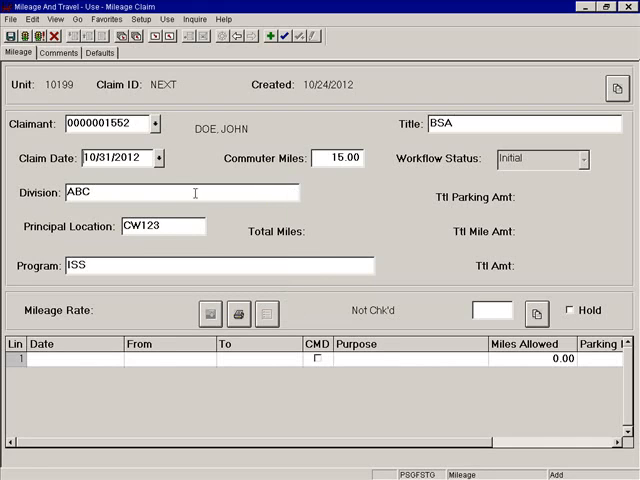
pyautogui.moveTo(78, 324)
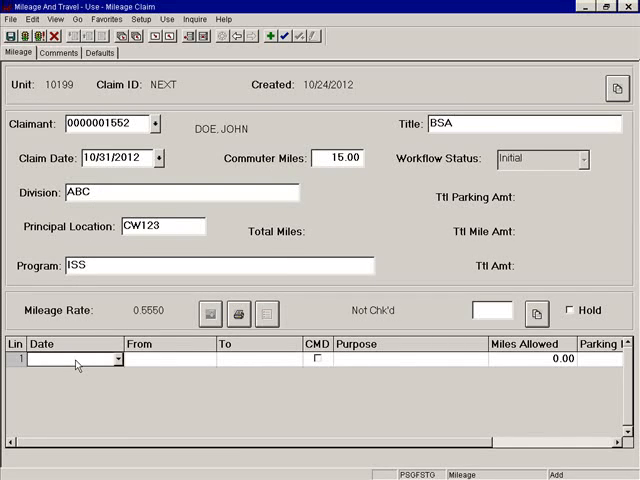
# - Enter the 10/03/2012 LACOE-to-LA 'Meeting' line for 15 miles with parking and accept its distribution
pyautogui.click(116, 360)
pyautogui.write('LACOE')
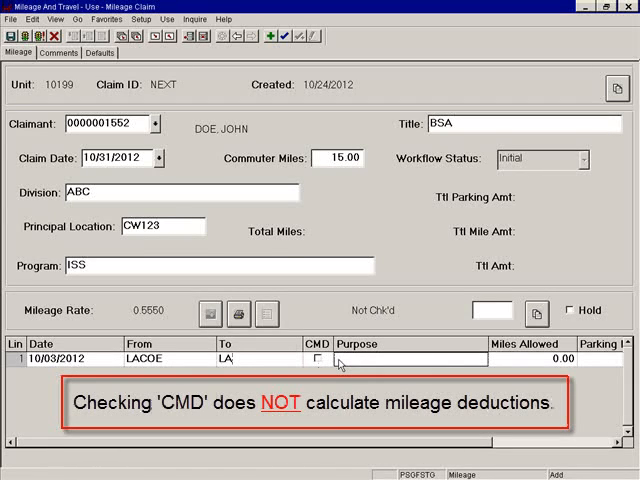
pyautogui.write('Meeting')
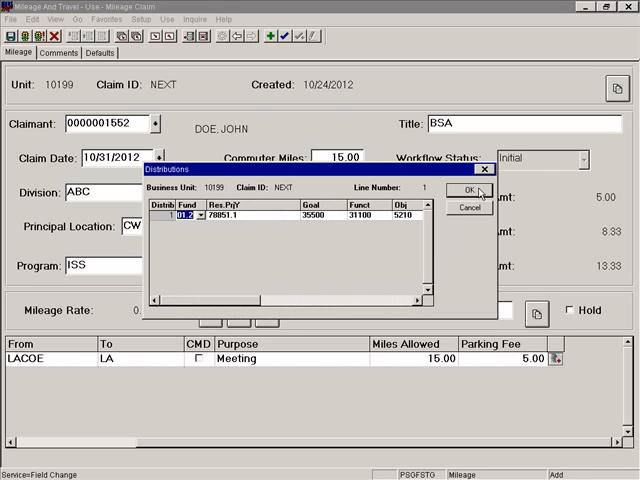
pyautogui.click(478, 192)
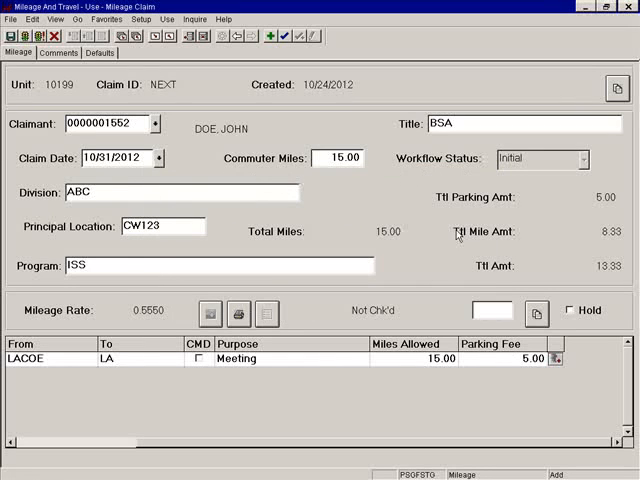
pyautogui.moveTo(124, 368)
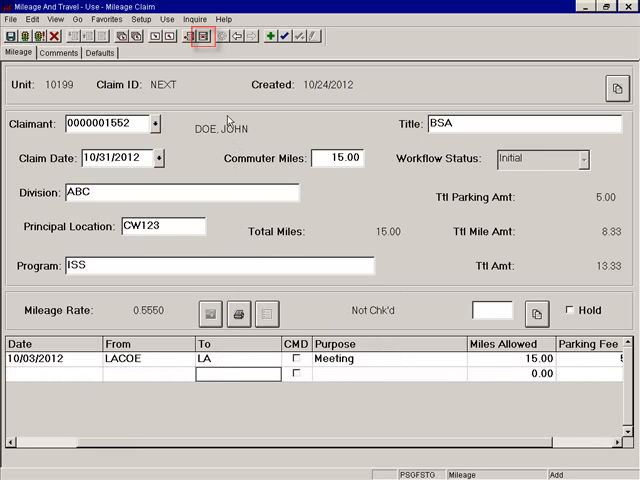
pyautogui.click(204, 36)
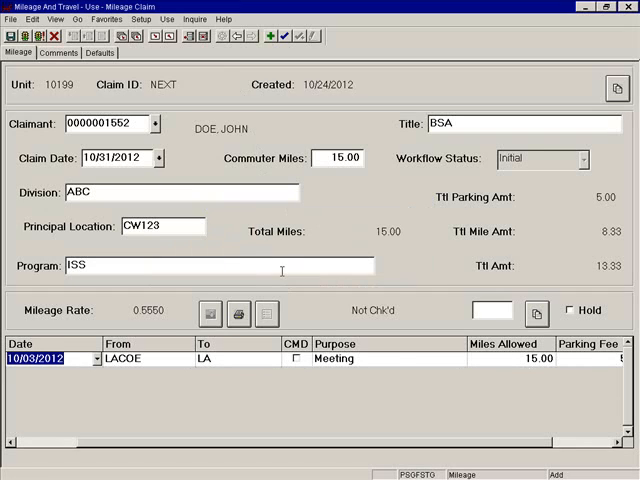
pyautogui.moveTo(172, 328)
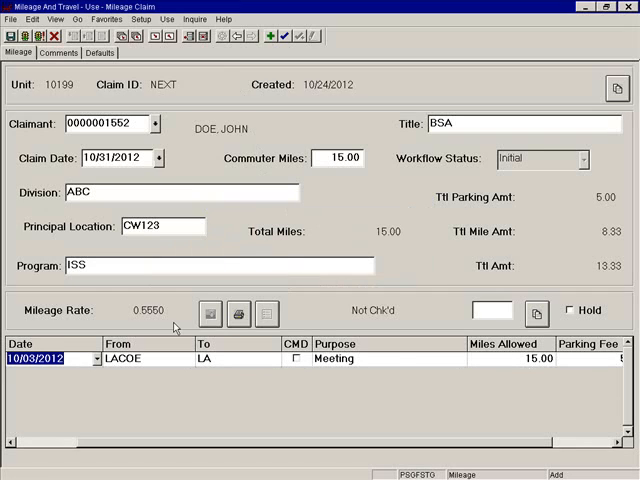
pyautogui.moveTo(72, 242)
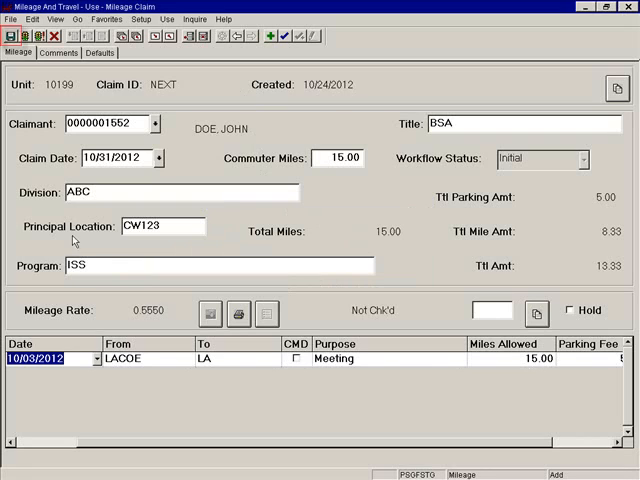
pyautogui.moveTo(12, 48)
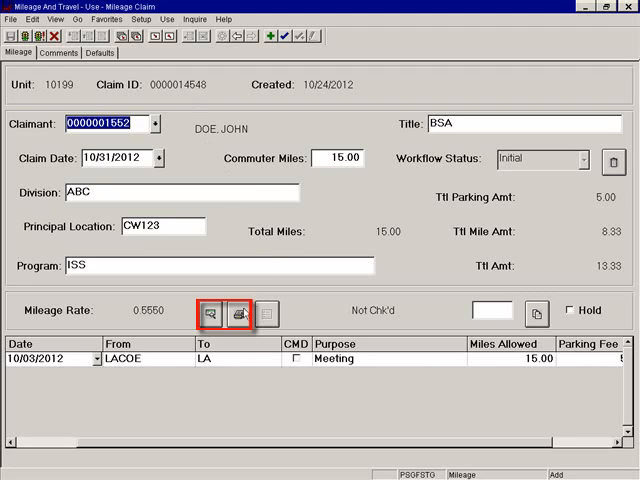
pyautogui.moveTo(220, 312)
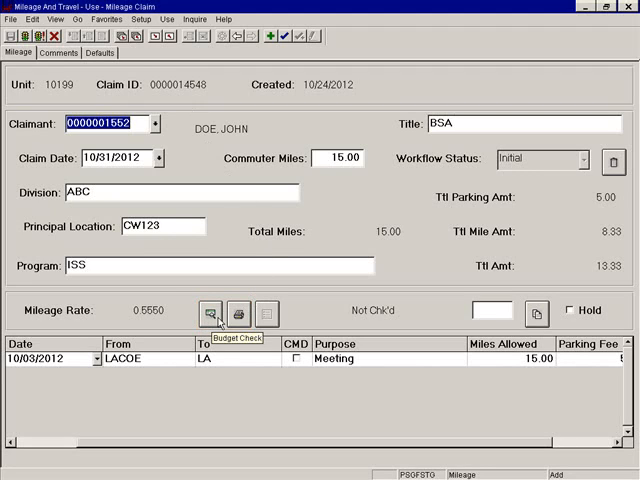
pyautogui.click(208, 312)
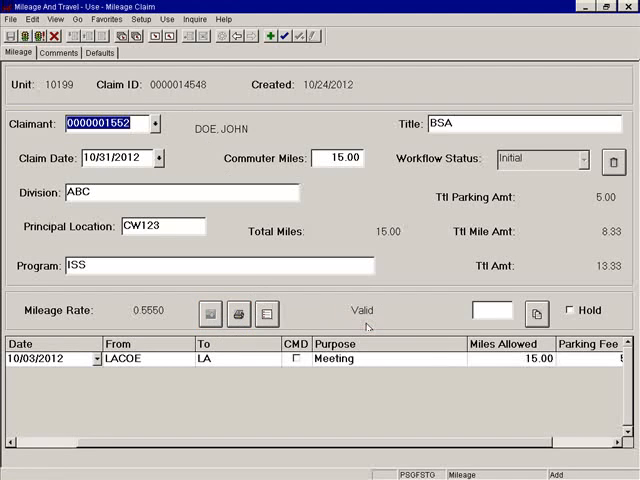
pyautogui.click(210, 312)
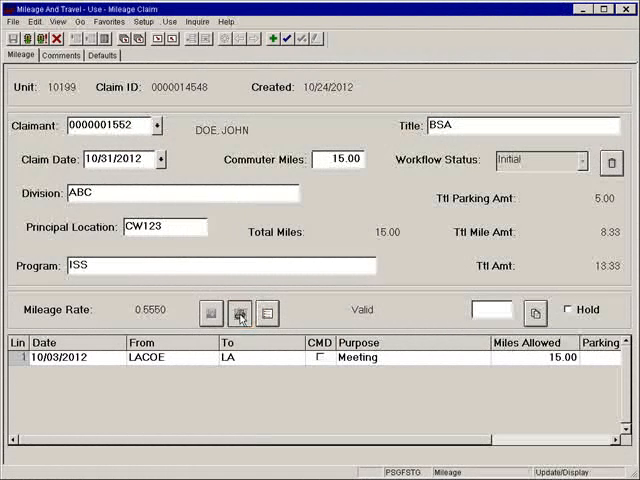
pyautogui.click(240, 314)
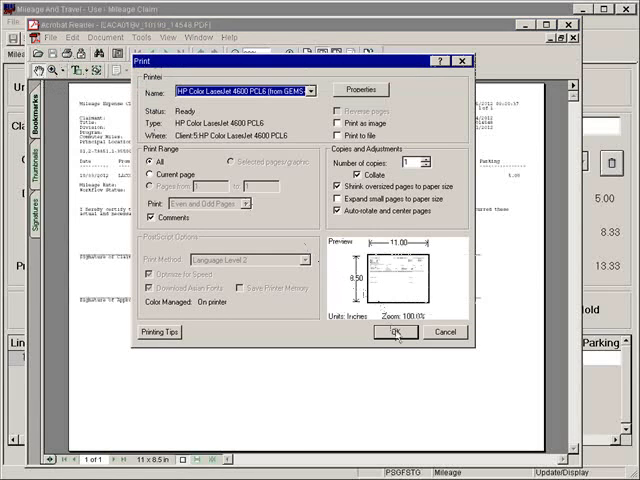
pyautogui.click(396, 332)
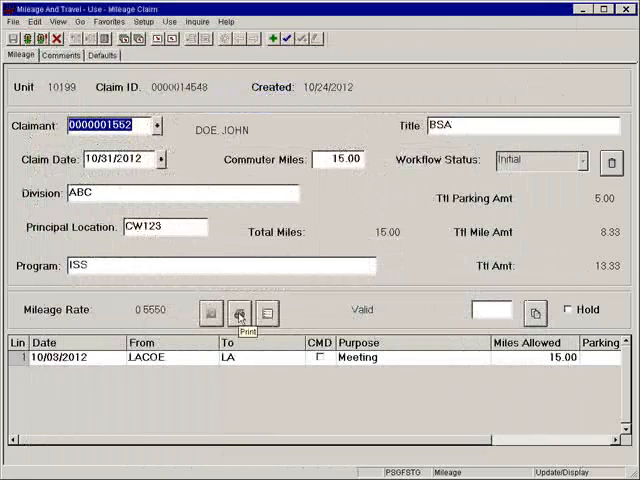
pyautogui.moveTo(266, 312)
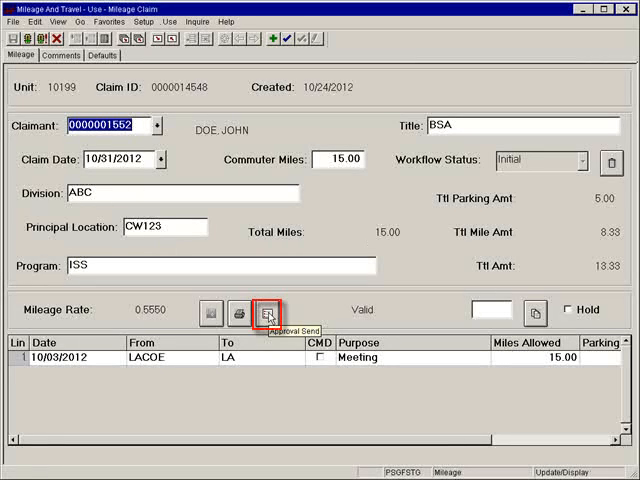
pyautogui.click(270, 312)
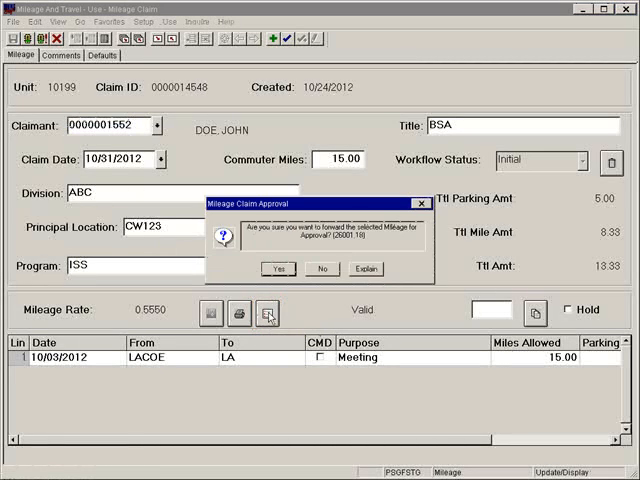
pyautogui.click(280, 268)
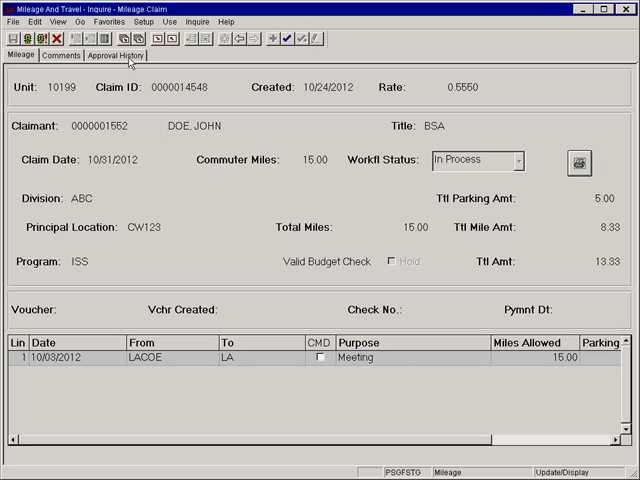
pyautogui.click(116, 56)
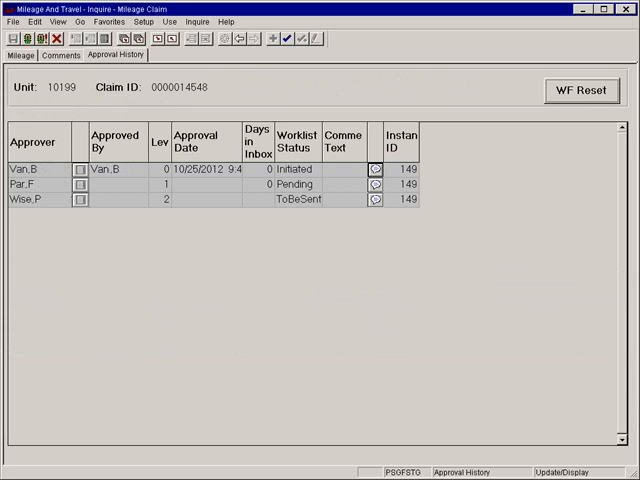
pyautogui.moveTo(324, 176)
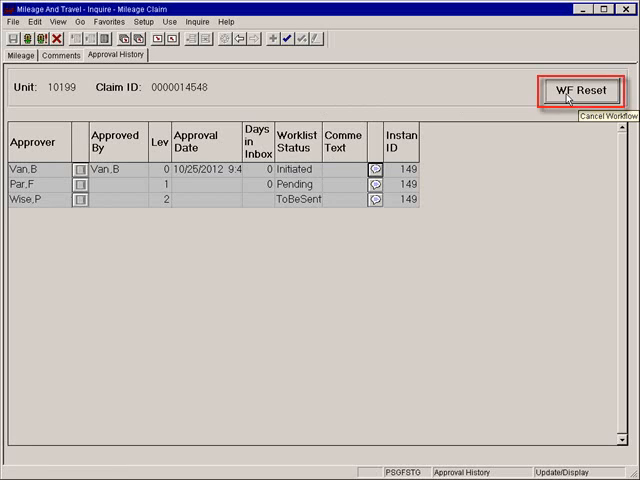
pyautogui.click(580, 90)
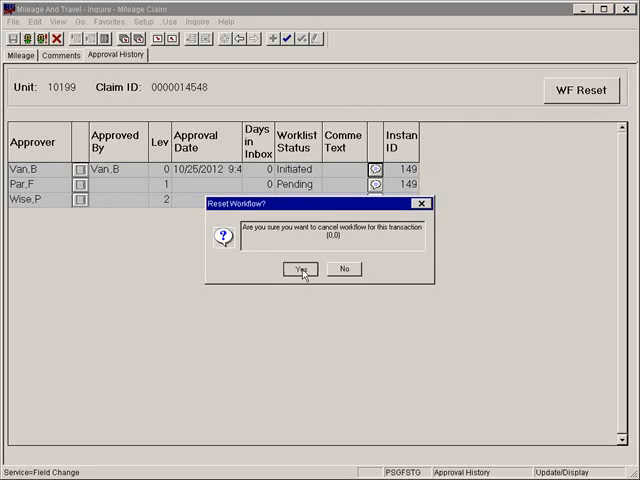
pyautogui.click(300, 268)
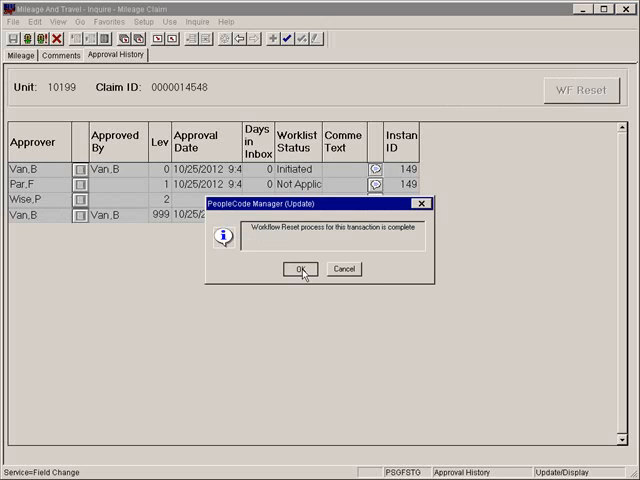
pyautogui.click(300, 268)
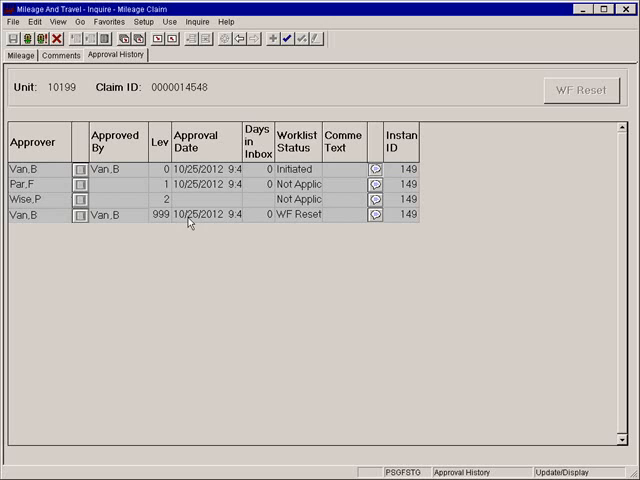
pyautogui.click(68, 20)
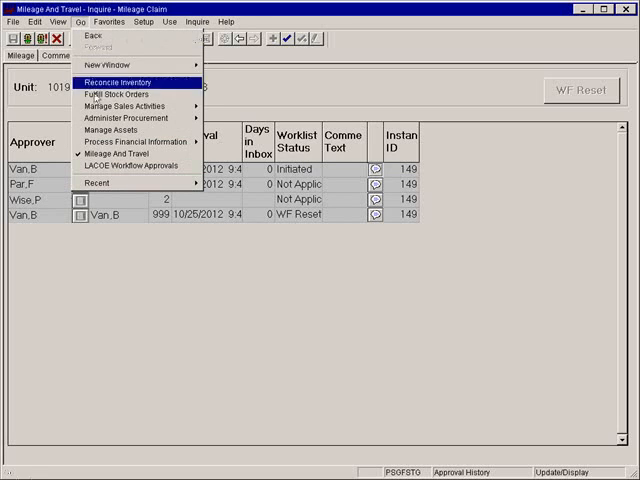
pyautogui.click(136, 156)
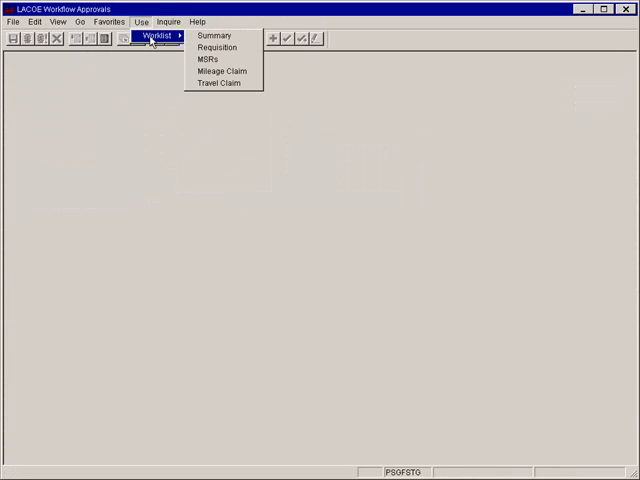
pyautogui.moveTo(220, 72)
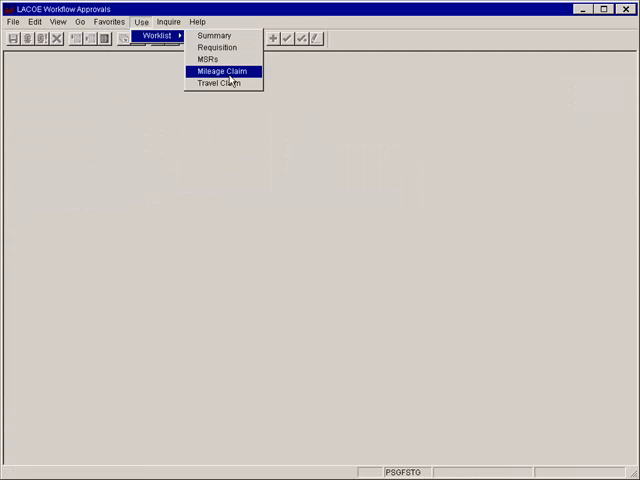
pyautogui.click(222, 72)
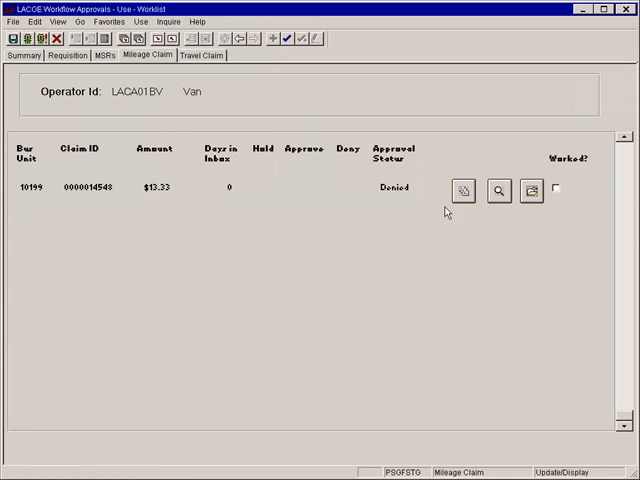
pyautogui.click(556, 190)
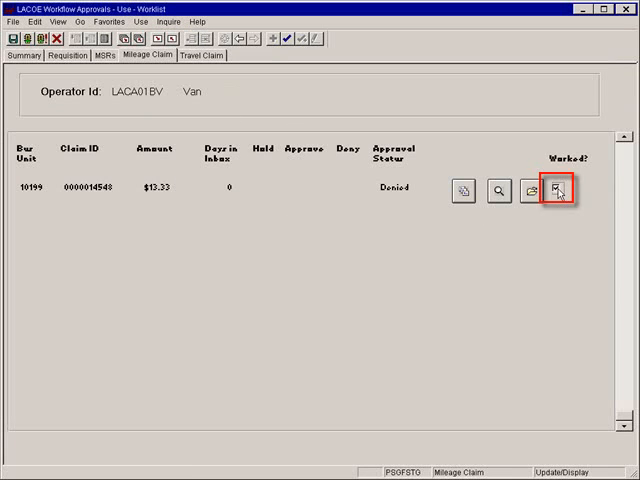
pyautogui.click(556, 188)
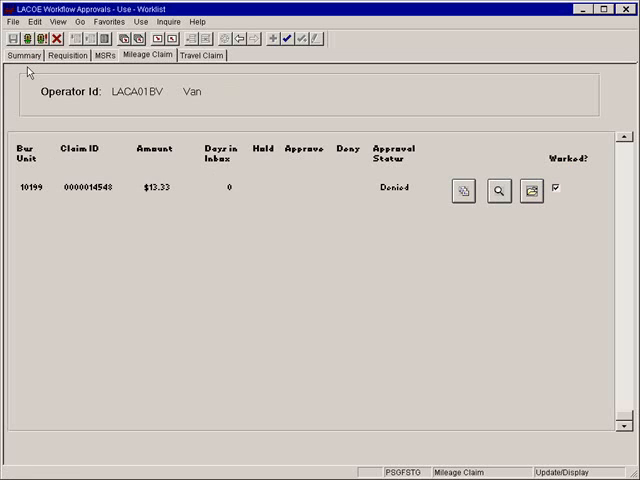
# - Return to the Mileage And Travel application and its mileage claim functions
pyautogui.click(78, 20)
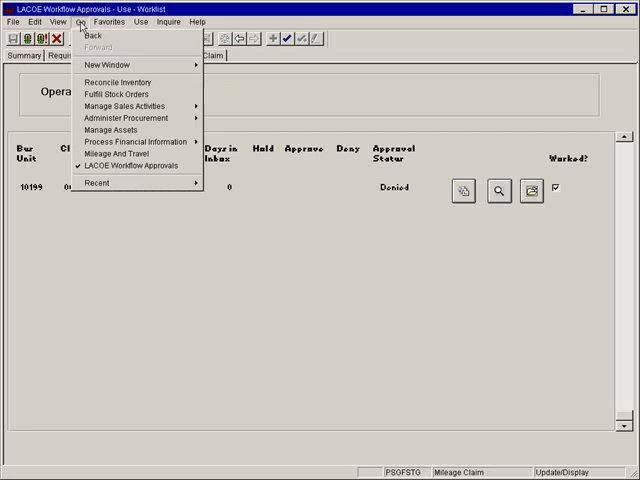
pyautogui.click(116, 152)
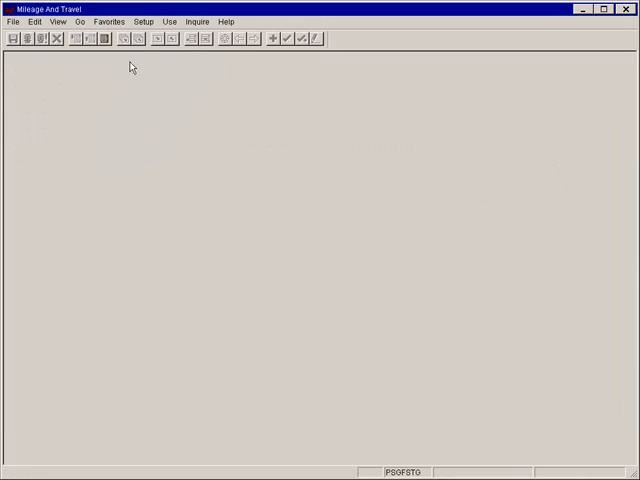
pyautogui.click(168, 20)
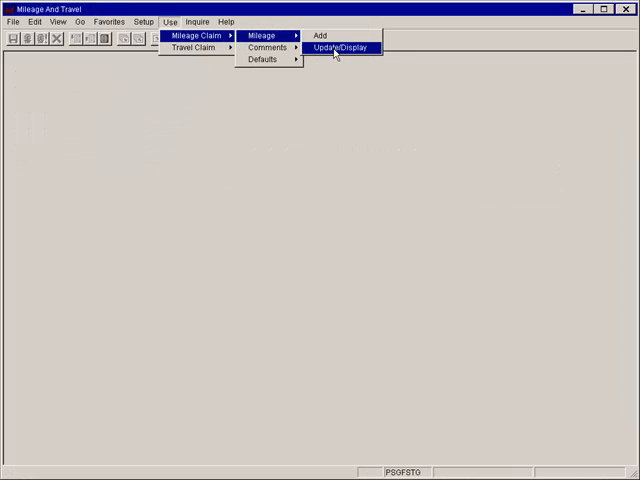
# - Retrieve claim 14548 through Update/Display for editing
pyautogui.click(340, 48)
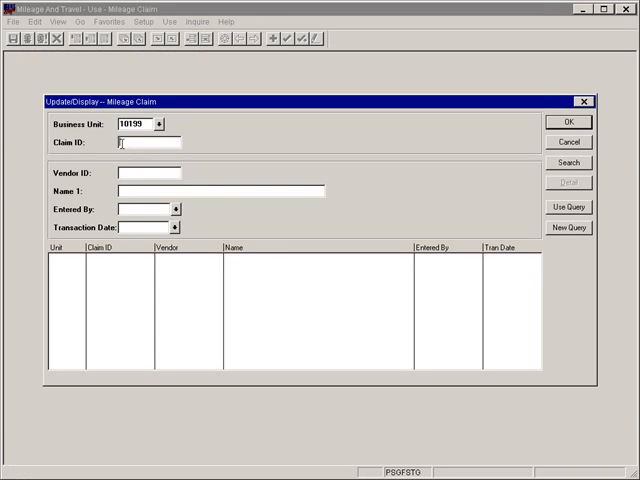
pyautogui.write('14548')
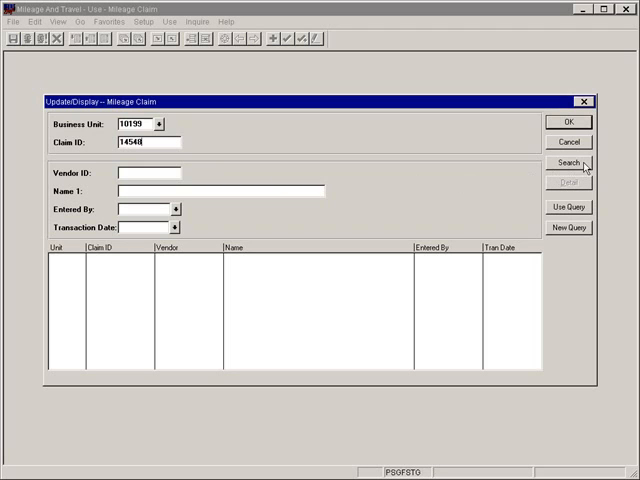
pyautogui.click(568, 164)
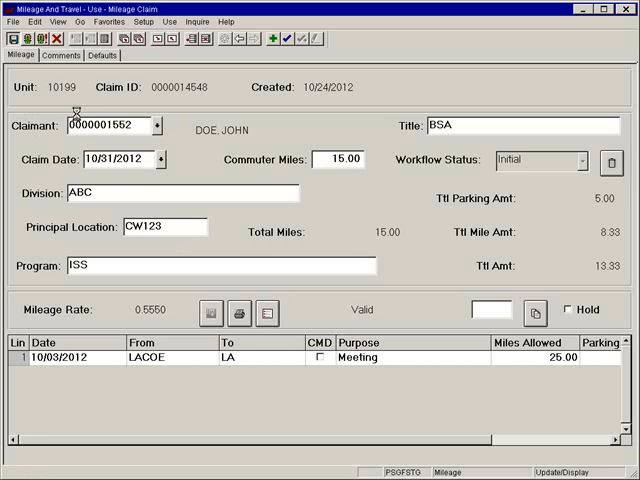
# - Recalculate the edited claim totals and dismiss the forward-for-approval prompt
pyautogui.click(210, 312)
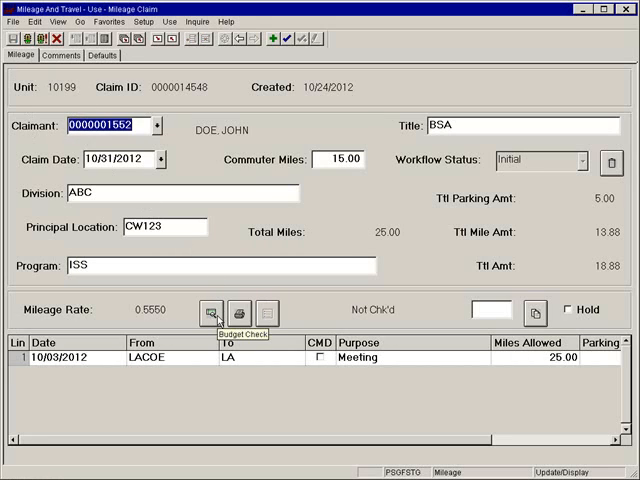
pyautogui.click(208, 312)
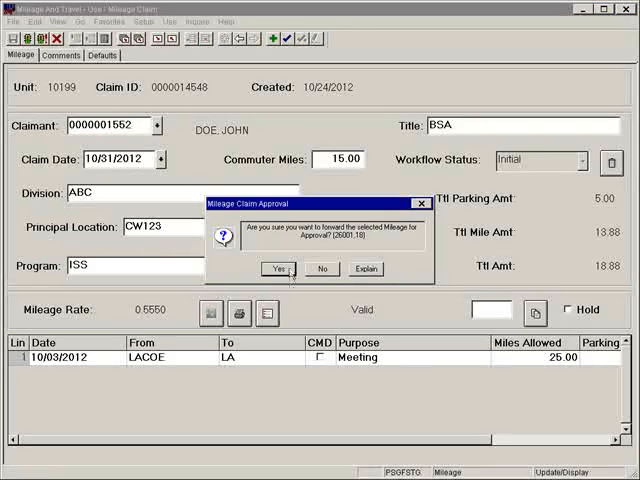
pyautogui.click(266, 268)
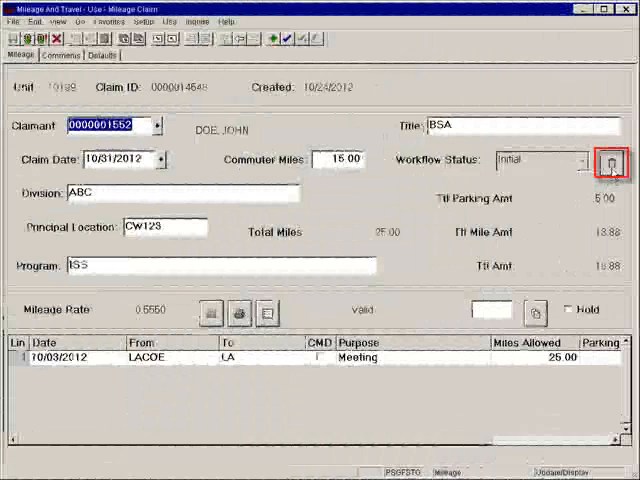
pyautogui.click(608, 160)
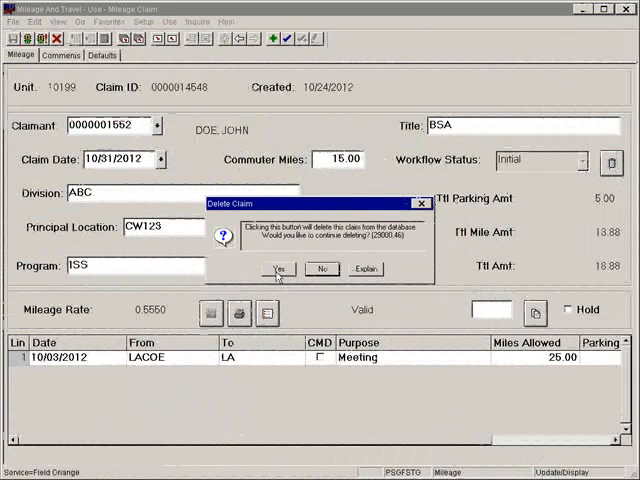
pyautogui.click(280, 268)
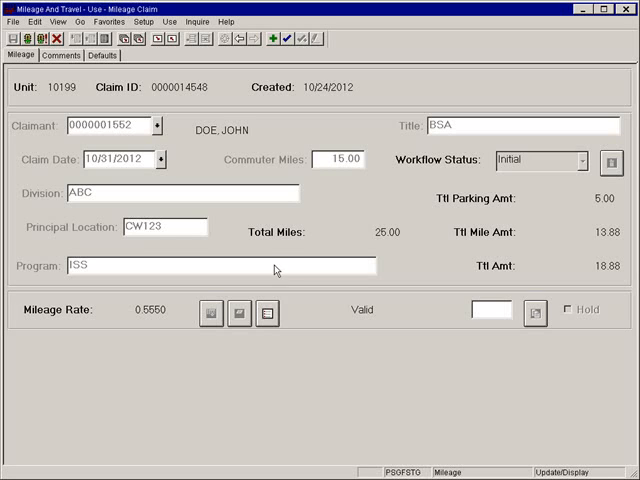
# - Add a new travel claim header for business unit 10199 with claim ID NEXT
pyautogui.click(68, 20)
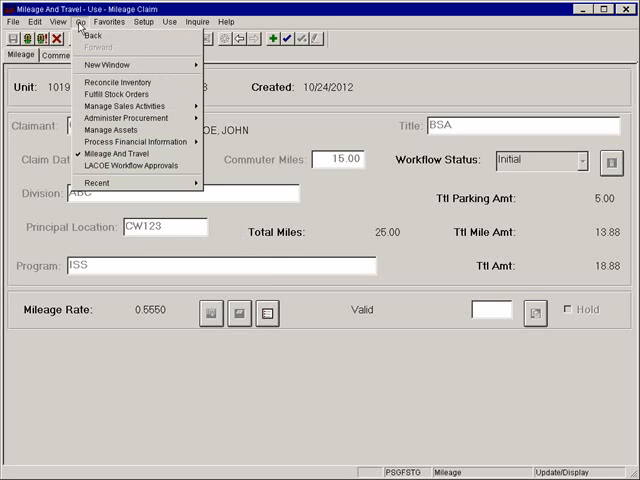
pyautogui.click(116, 152)
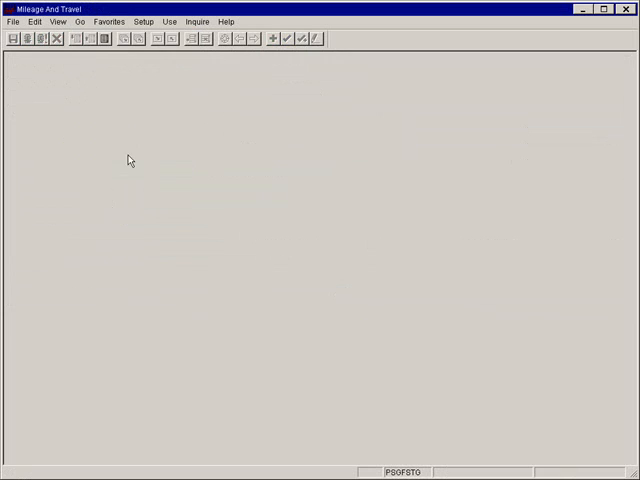
pyautogui.click(170, 22)
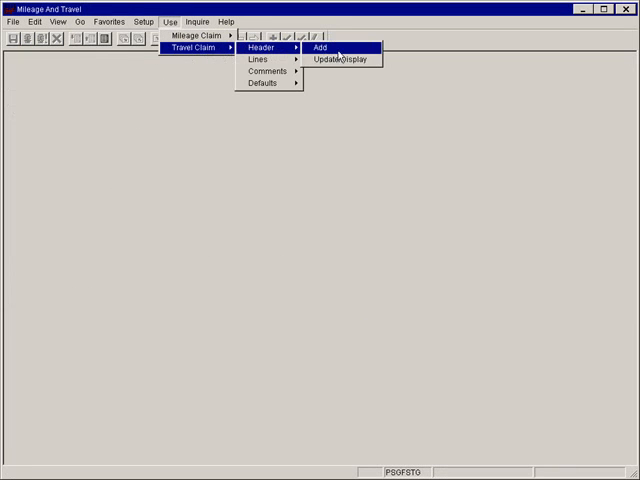
pyautogui.click(320, 48)
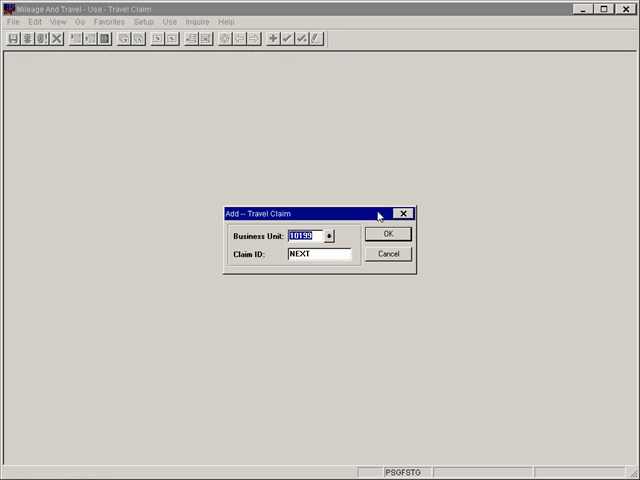
pyautogui.click(388, 232)
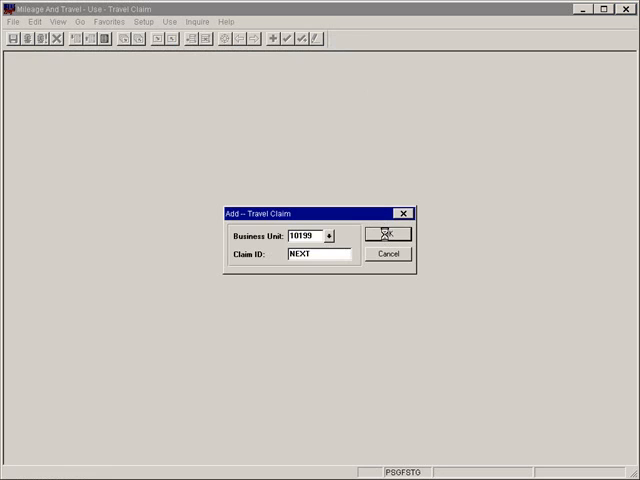
pyautogui.click(384, 234)
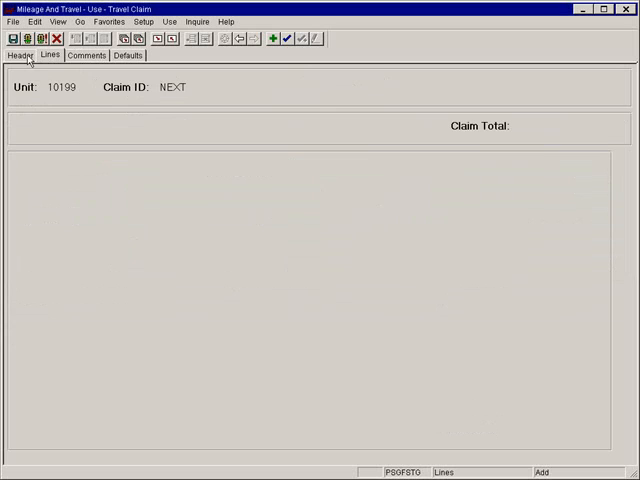
pyautogui.click(20, 56)
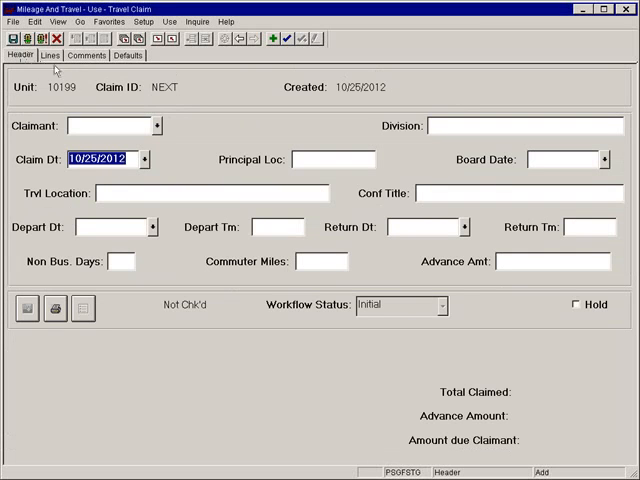
pyautogui.moveTo(384, 240)
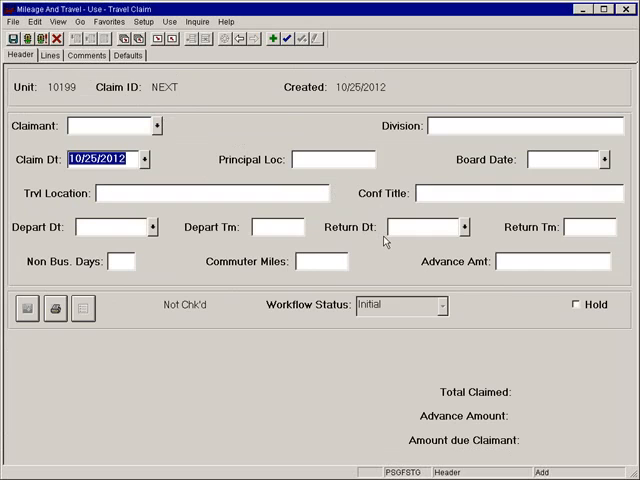
pyautogui.moveTo(256, 200)
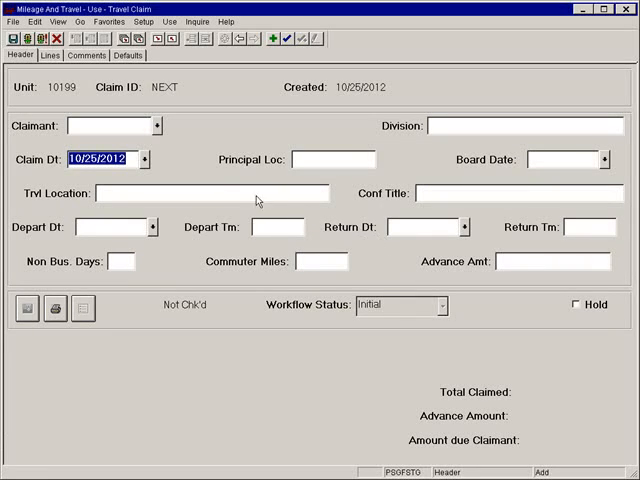
pyautogui.click(160, 126)
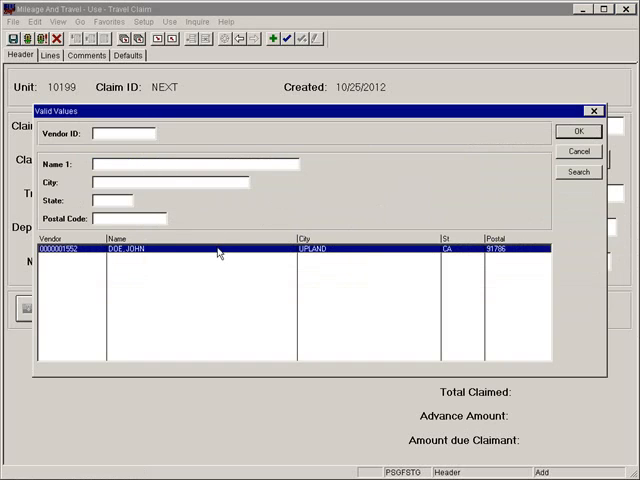
pyautogui.write('D')
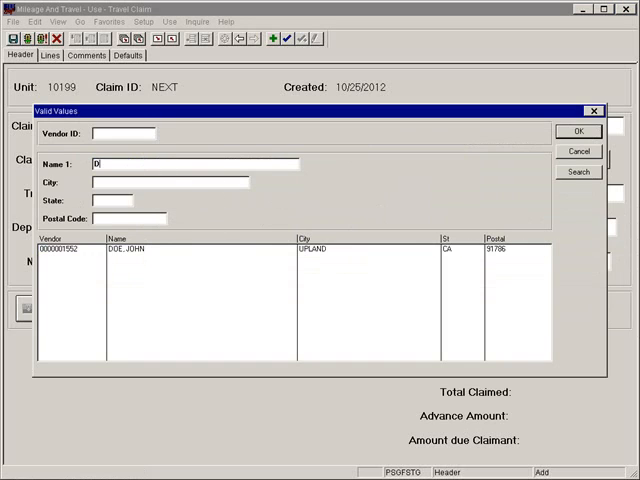
pyautogui.write('OE')
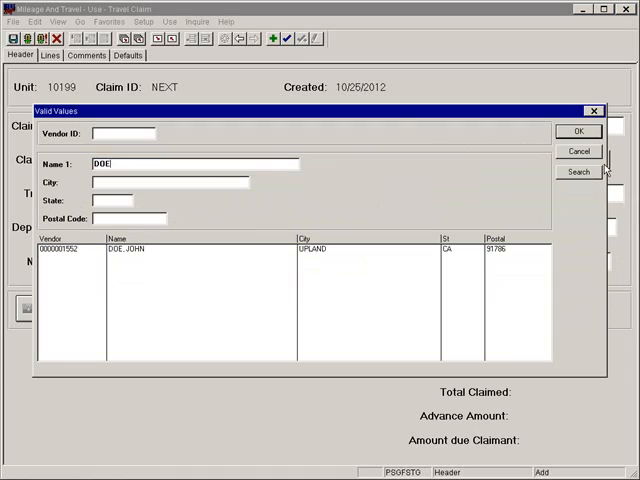
pyautogui.click(578, 132)
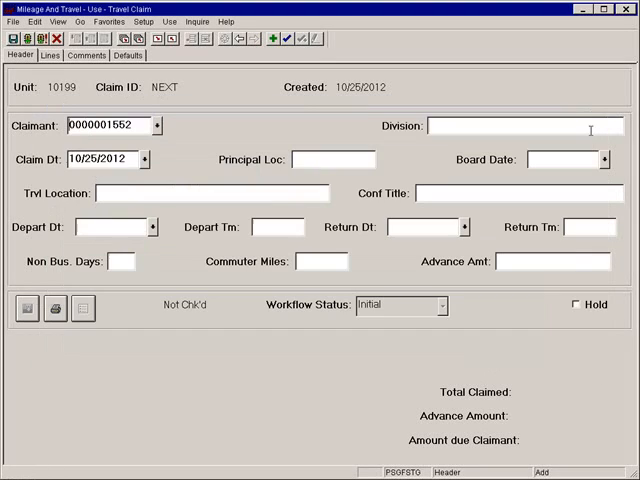
pyautogui.moveTo(180, 176)
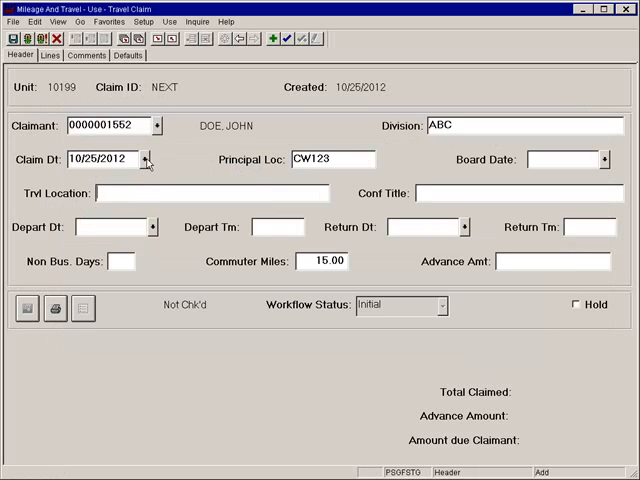
pyautogui.moveTo(576, 182)
pyautogui.write('Sacramento')
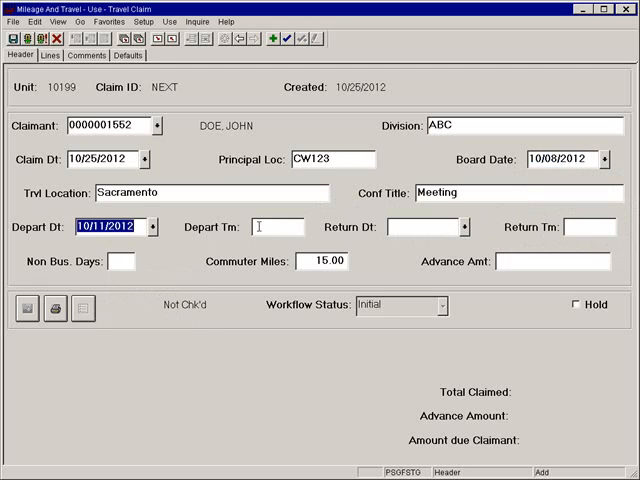
# - Set the return date to 10/16/2012 and the advance amount to 200.00
pyautogui.click(464, 224)
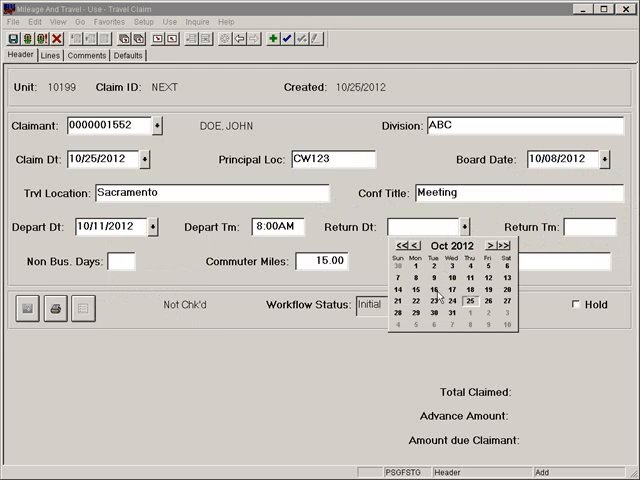
pyautogui.click(436, 286)
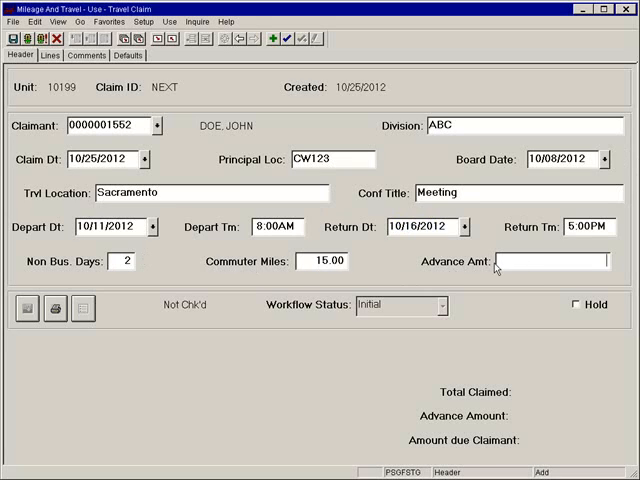
pyautogui.write('200.00')
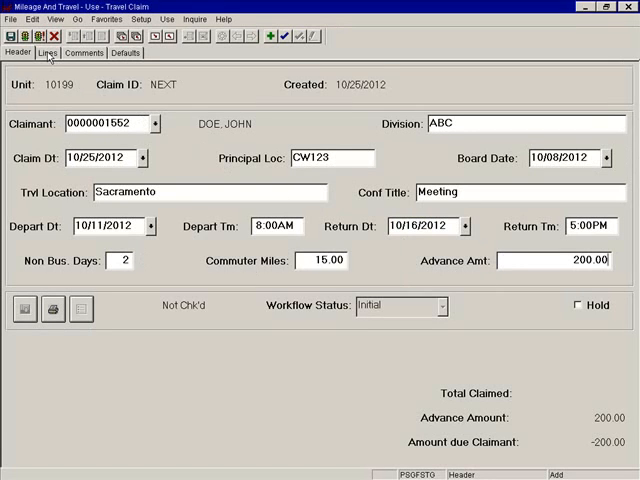
pyautogui.click(46, 52)
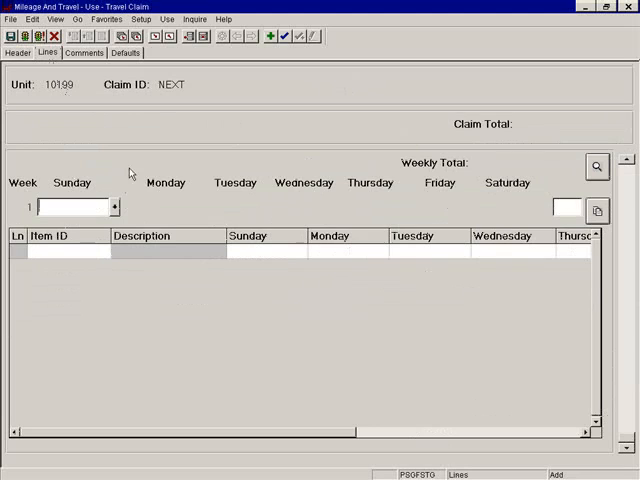
pyautogui.moveTo(150, 212)
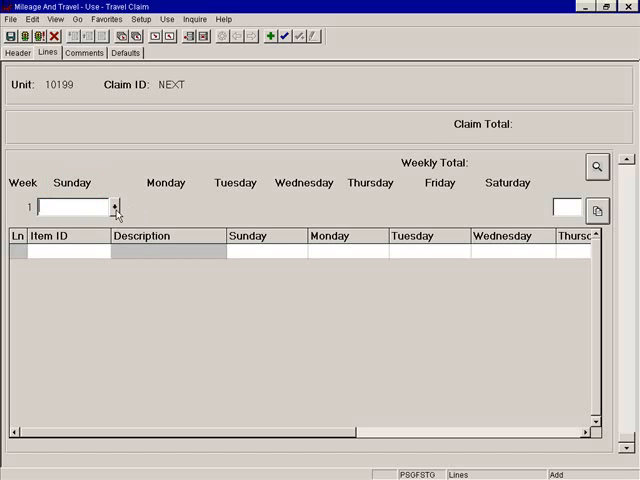
# - Pick 10/07/2012 from the calendar as the first expense week
pyautogui.click(112, 208)
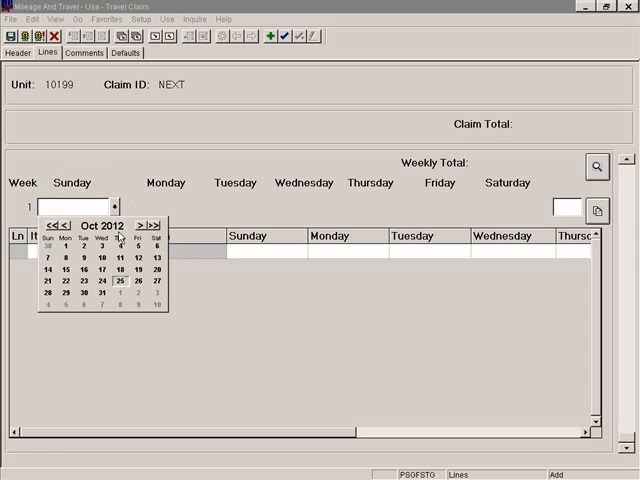
pyautogui.click(48, 256)
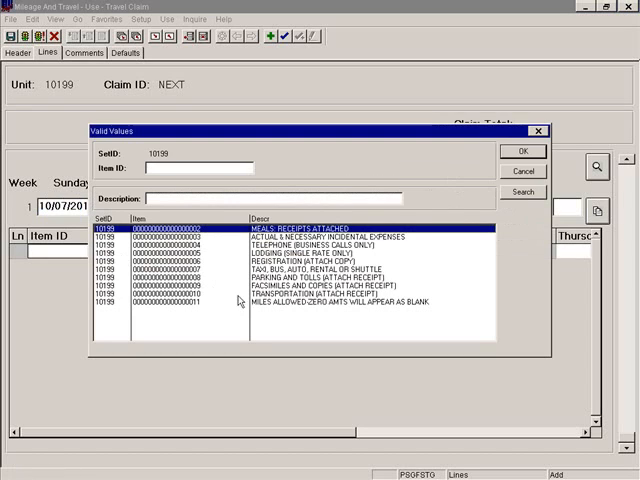
# - Enter the first expense line's item with a Thursday amount of 250.00, then return to the header
pyautogui.click(300, 298)
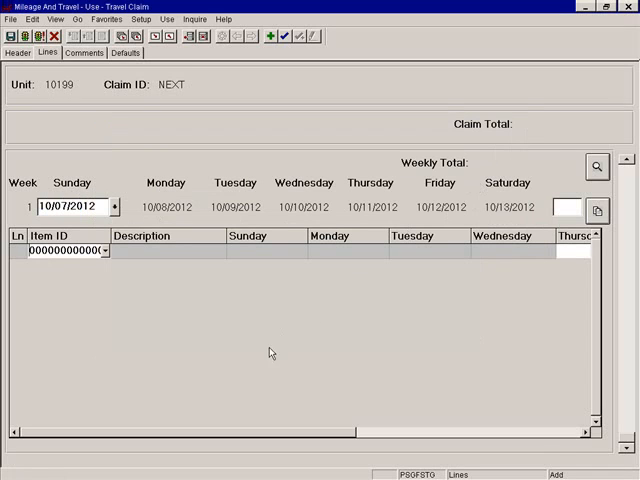
pyautogui.moveTo(184, 434)
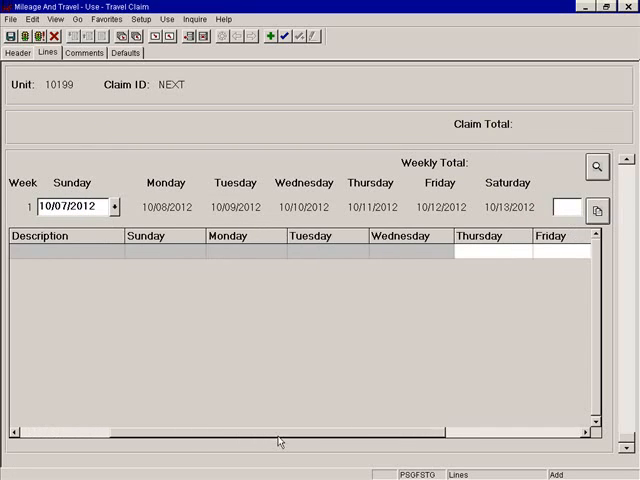
pyautogui.hscroll(3)
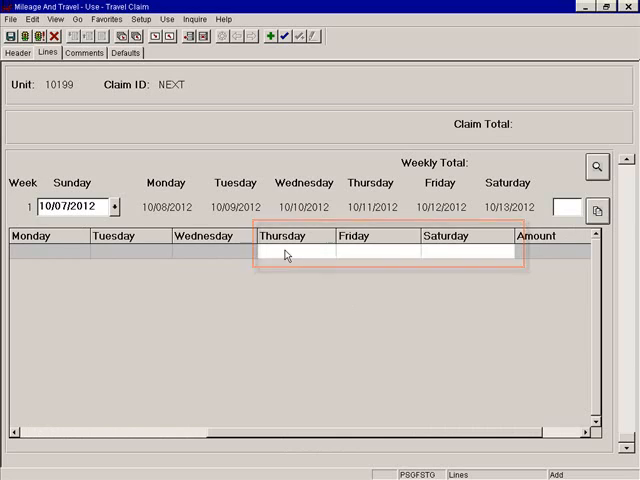
pyautogui.click(284, 252)
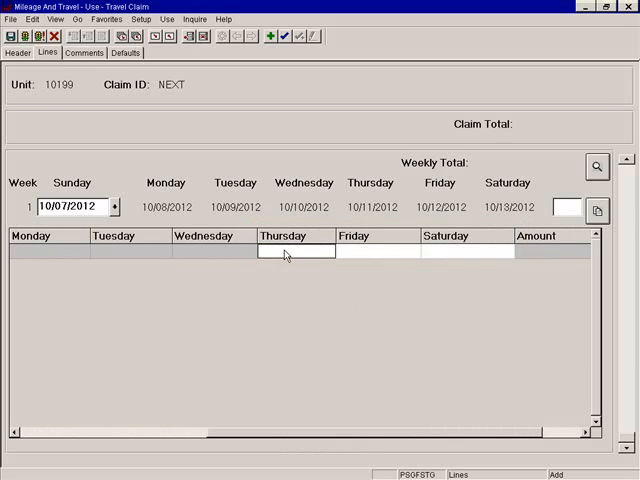
pyautogui.write('250.00')
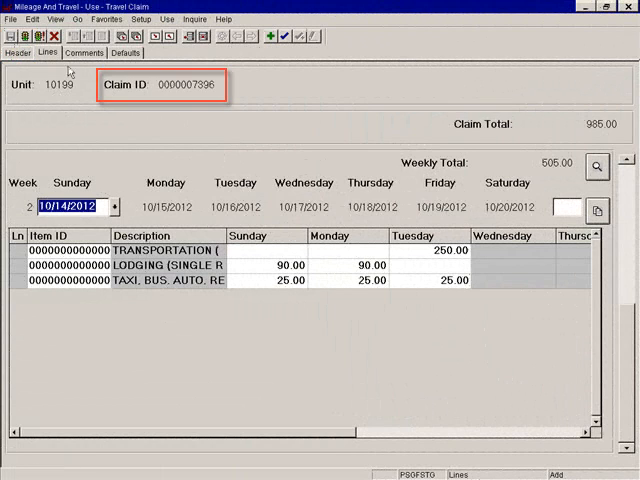
pyautogui.click(16, 52)
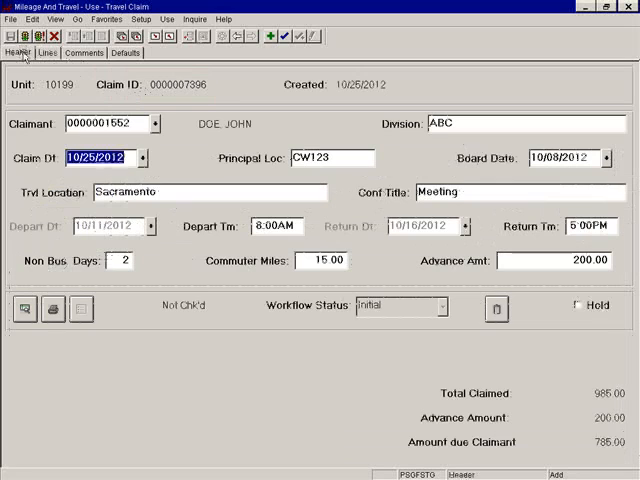
# - Print the travel claim report, budget check it to Valid, and send it to workflow
pyautogui.click(24, 308)
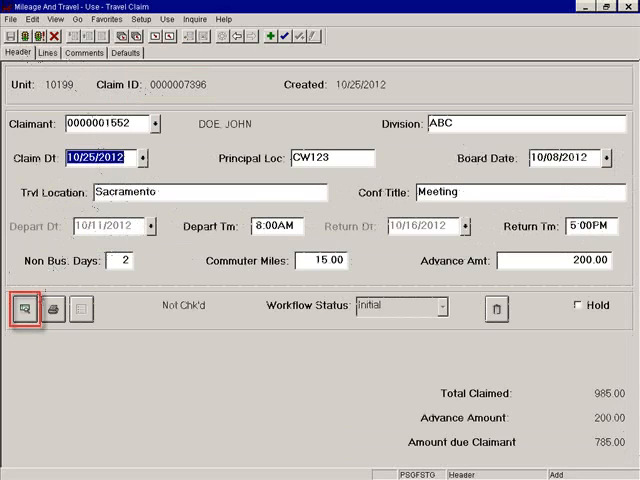
pyautogui.moveTo(22, 308)
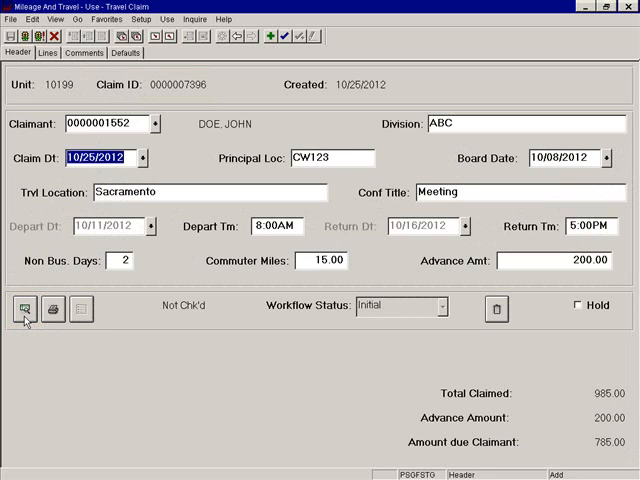
pyautogui.click(52, 308)
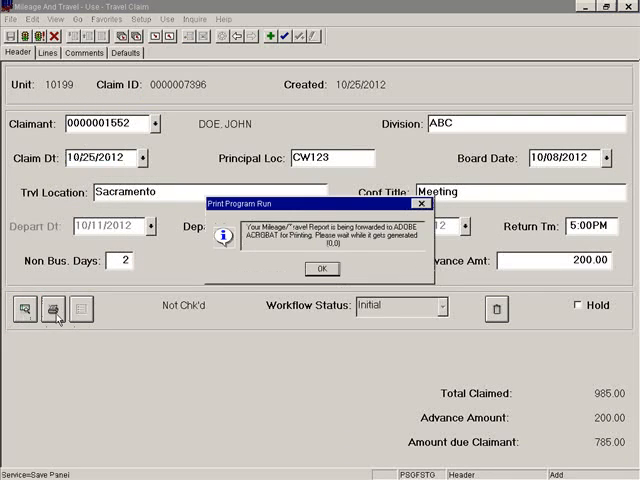
pyautogui.click(320, 268)
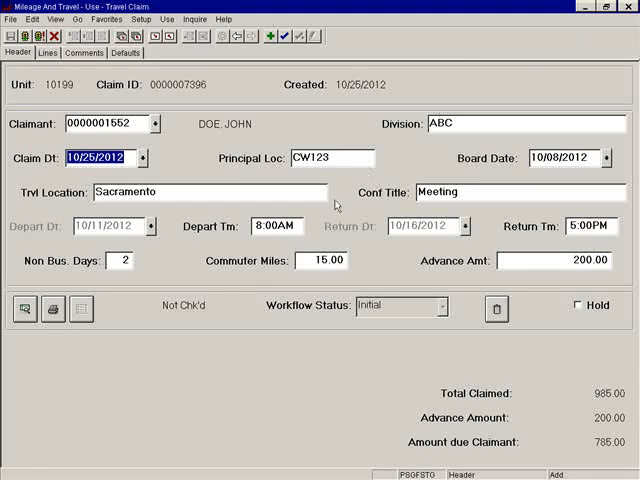
pyautogui.moveTo(24, 308)
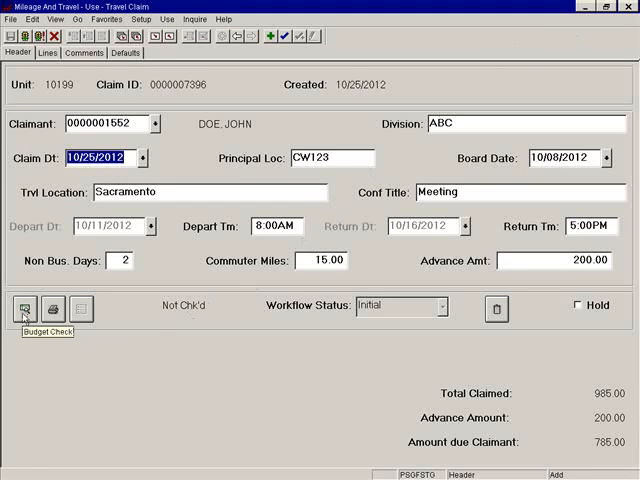
pyautogui.click(24, 308)
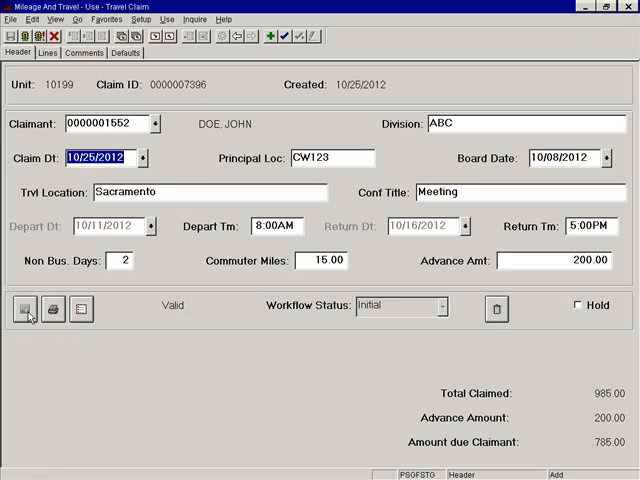
pyautogui.moveTo(88, 336)
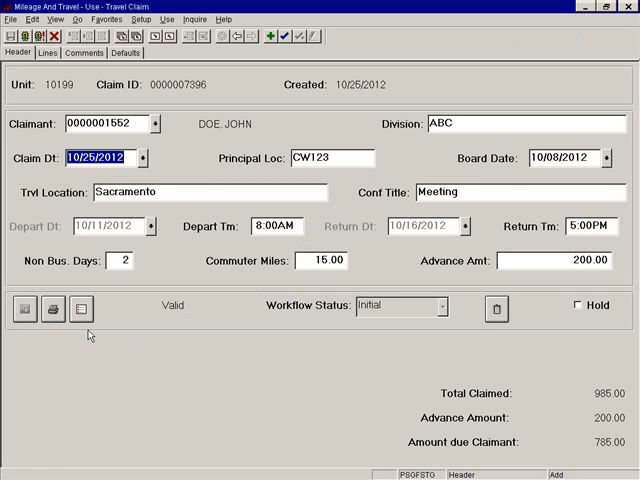
pyautogui.moveTo(82, 308)
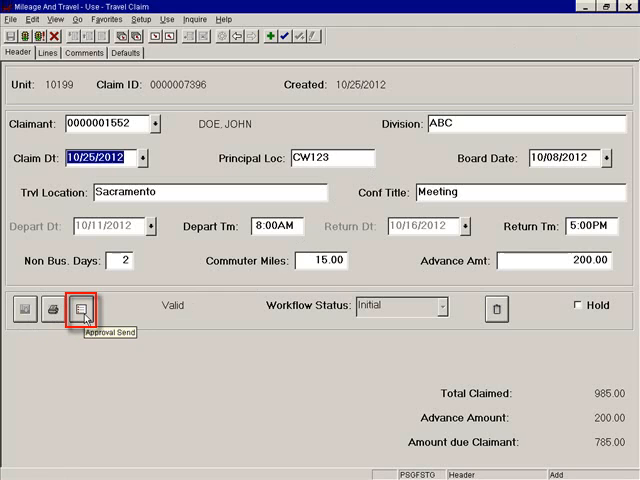
pyautogui.click(72, 308)
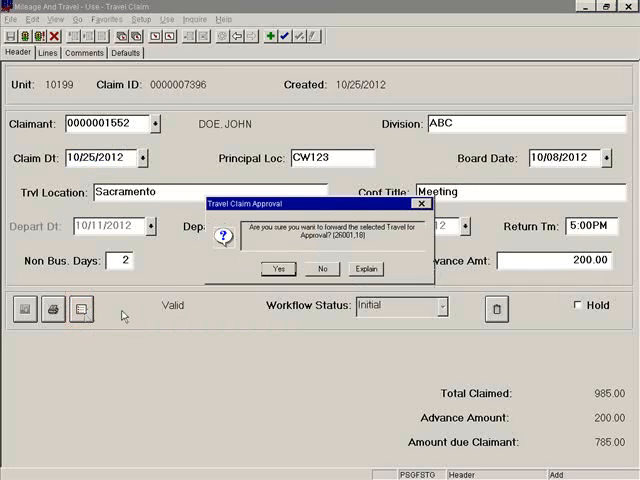
# - Confirm forwarding, then WF Reset the claim from Approval History and acknowledge completion
pyautogui.click(320, 268)
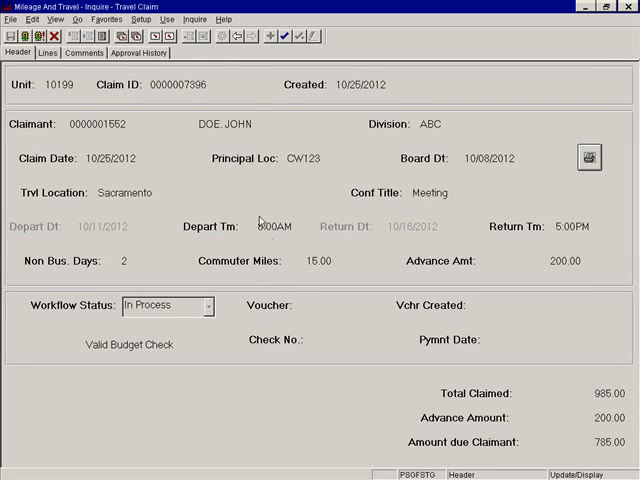
pyautogui.click(140, 52)
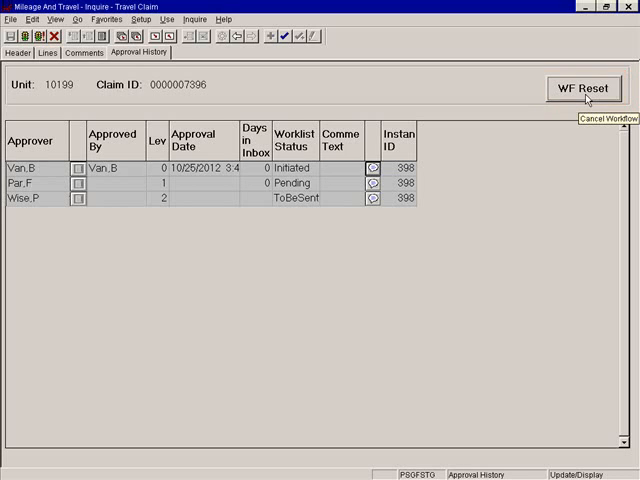
pyautogui.click(584, 88)
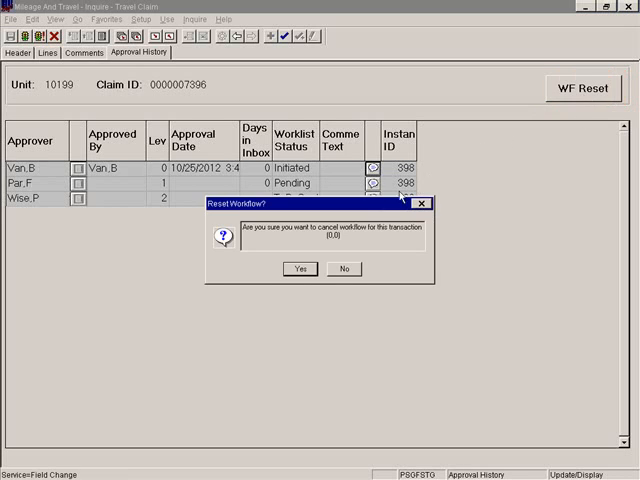
pyautogui.click(296, 268)
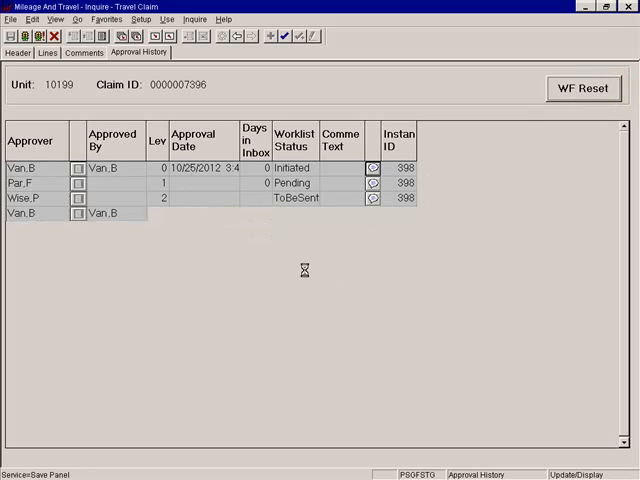
pyautogui.click(584, 88)
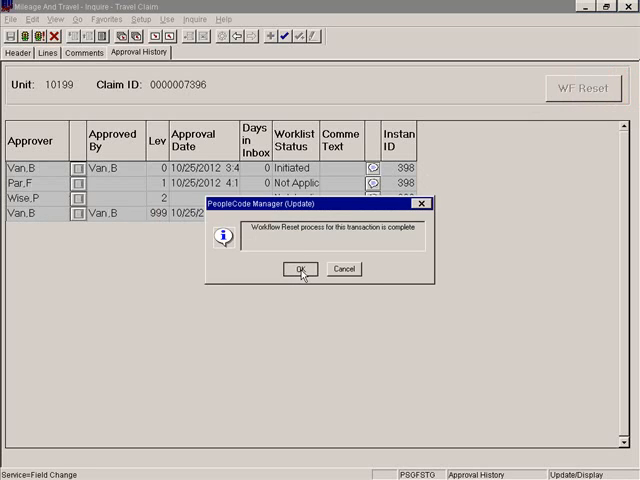
pyautogui.click(300, 268)
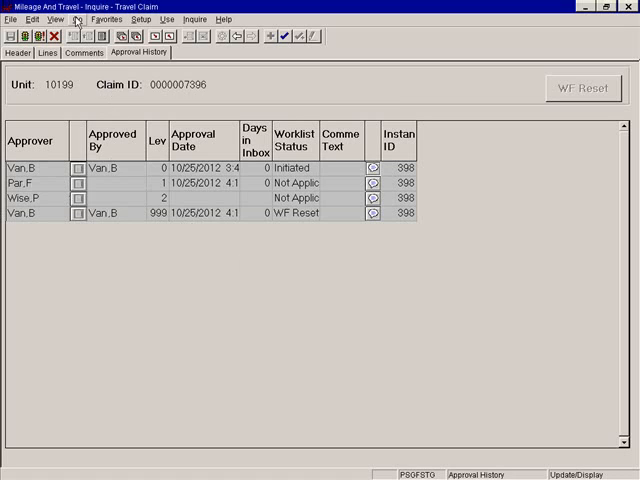
pyautogui.click(76, 18)
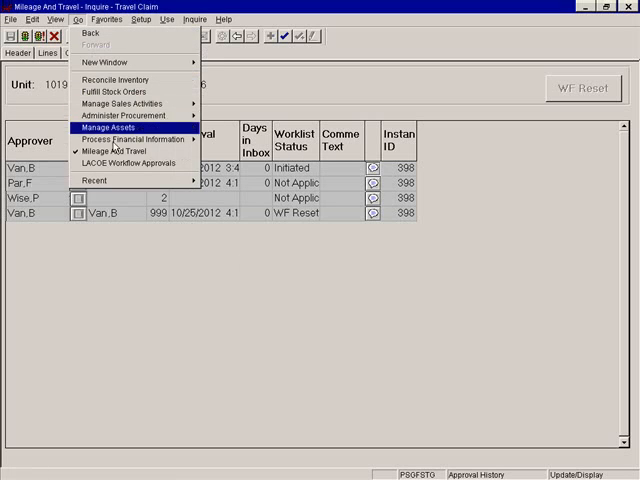
pyautogui.click(124, 164)
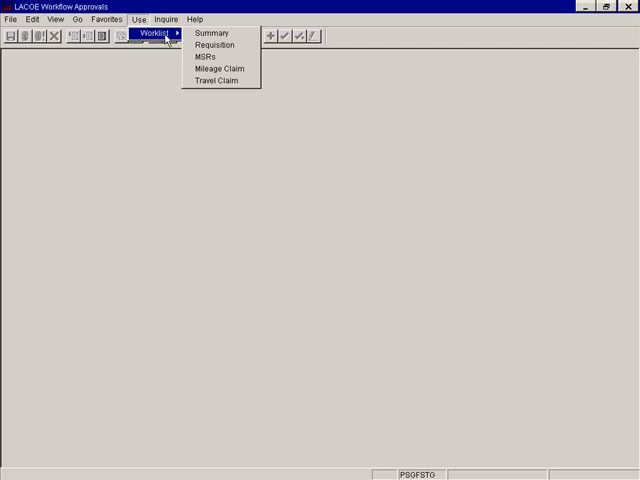
pyautogui.click(222, 82)
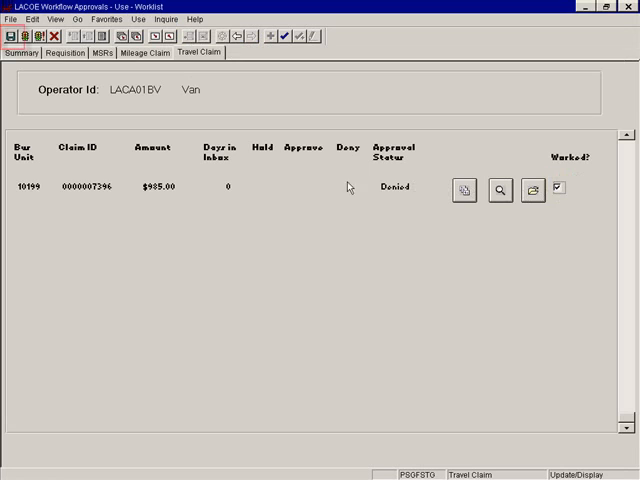
pyautogui.moveTo(12, 36)
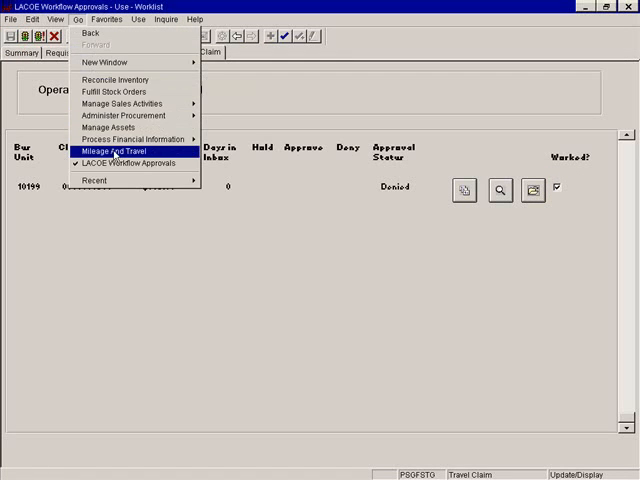
pyautogui.click(110, 152)
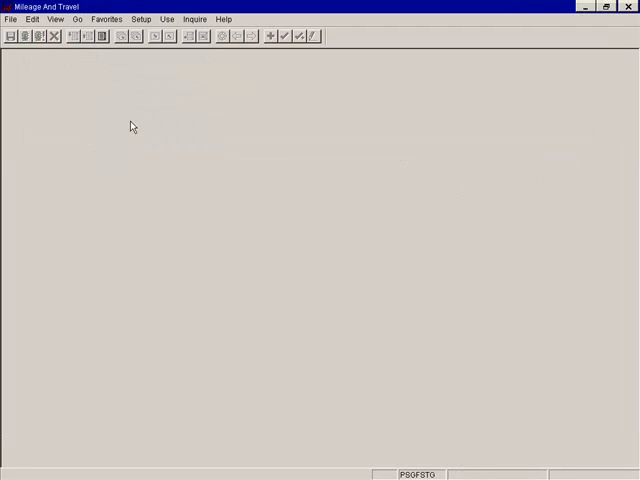
pyautogui.click(168, 18)
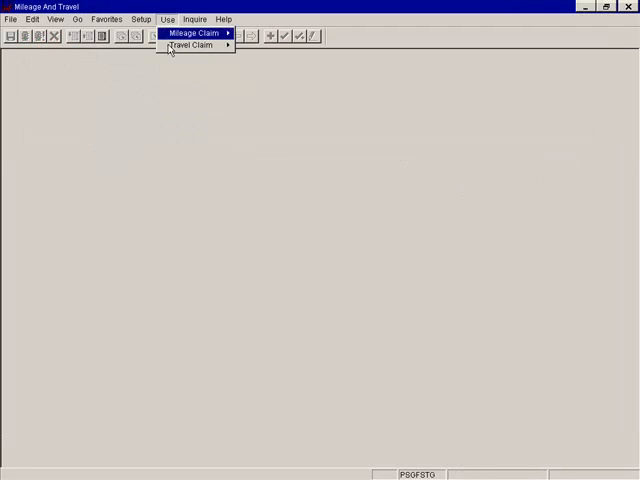
pyautogui.click(192, 44)
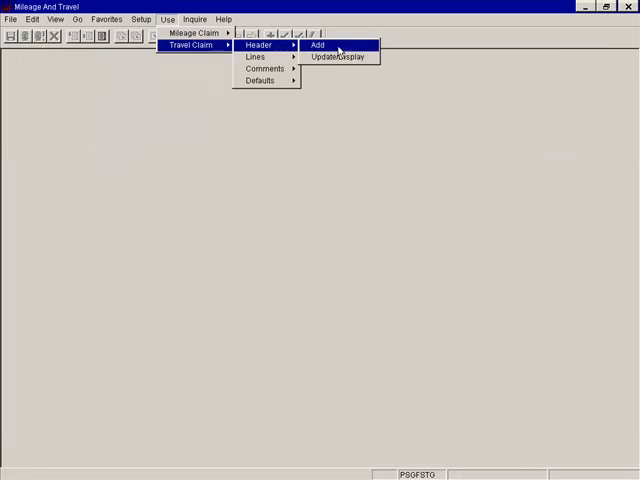
pyautogui.click(340, 56)
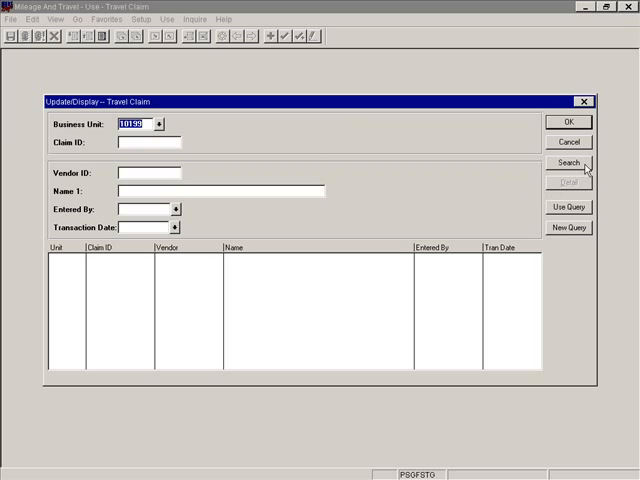
pyautogui.click(570, 164)
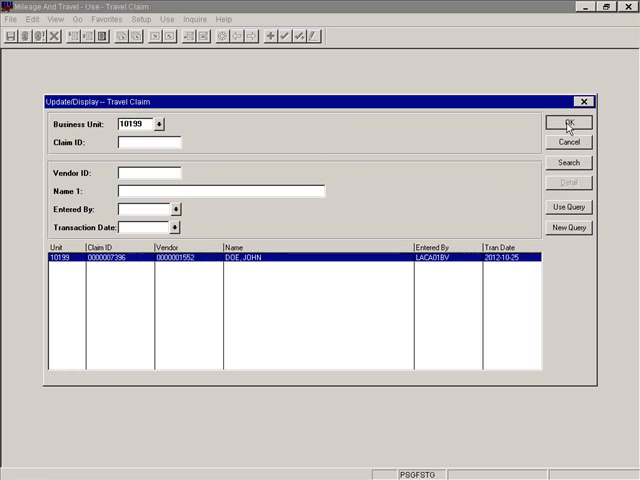
pyautogui.click(568, 122)
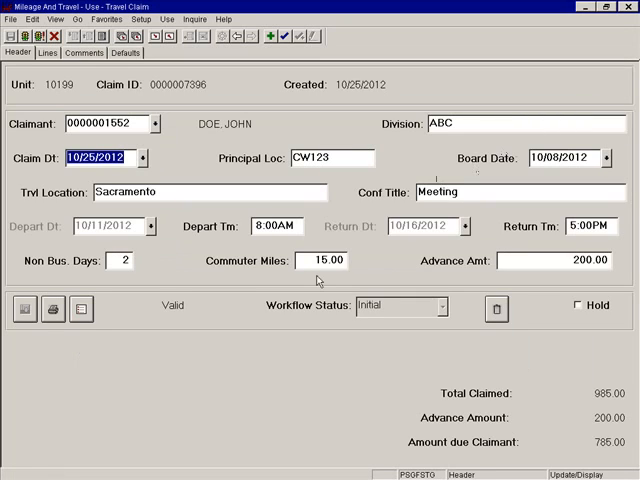
pyautogui.click(48, 52)
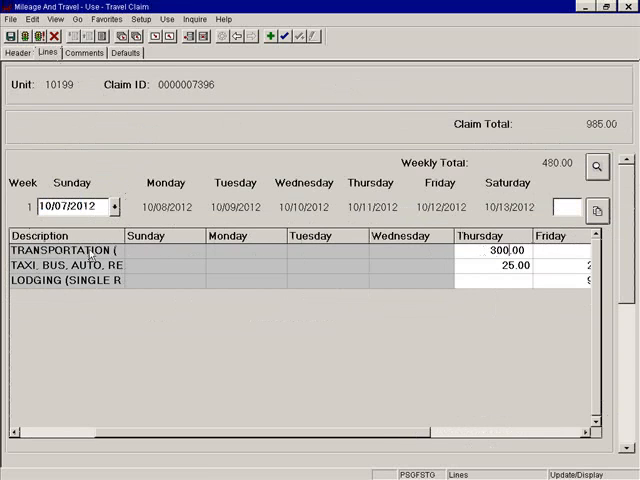
# - Save the edited 1035.00 claim, budget check and resend it, then request deleting it
pyautogui.click(18, 52)
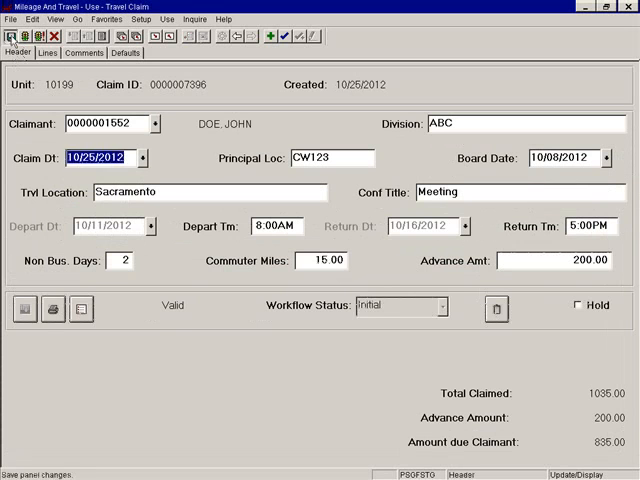
pyautogui.click(24, 308)
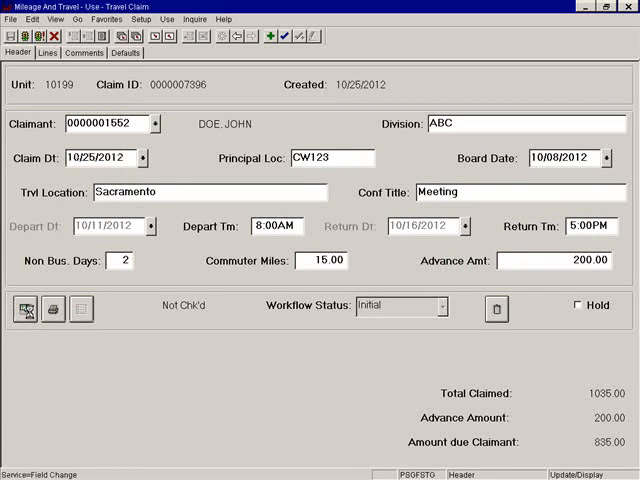
pyautogui.click(80, 308)
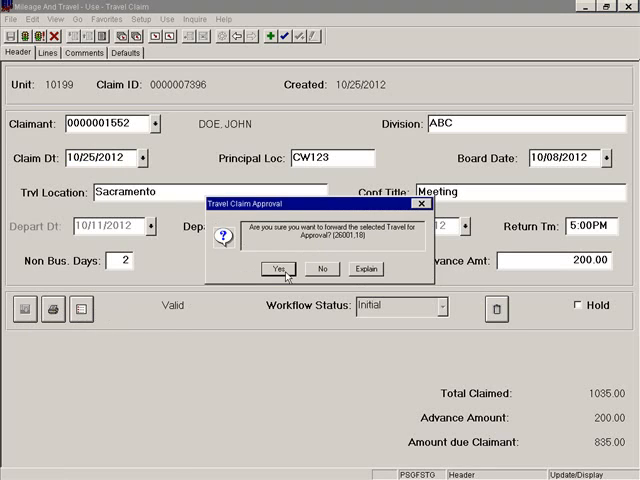
pyautogui.click(276, 268)
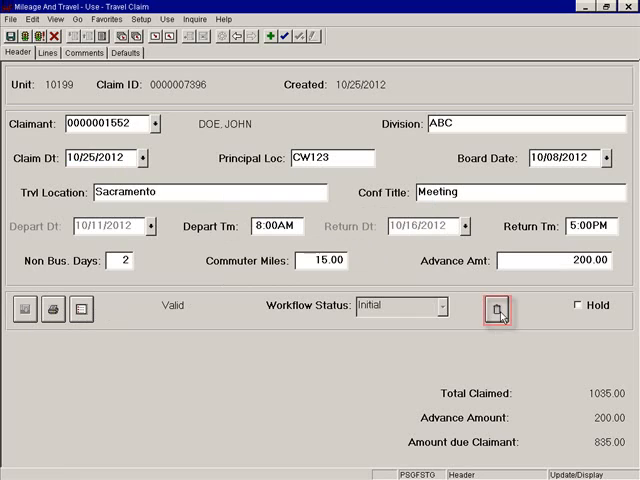
pyautogui.click(496, 308)
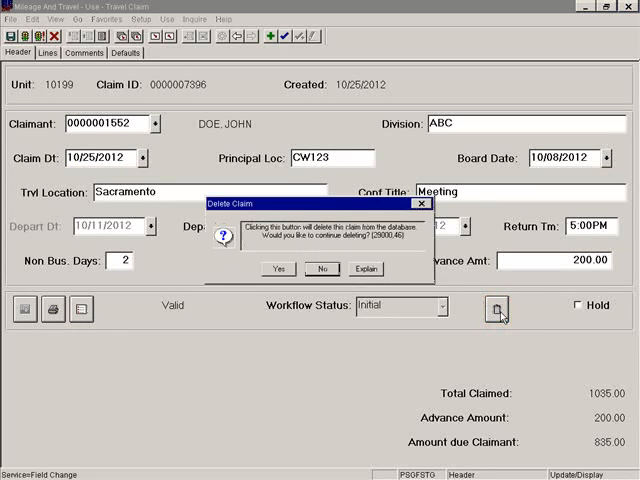